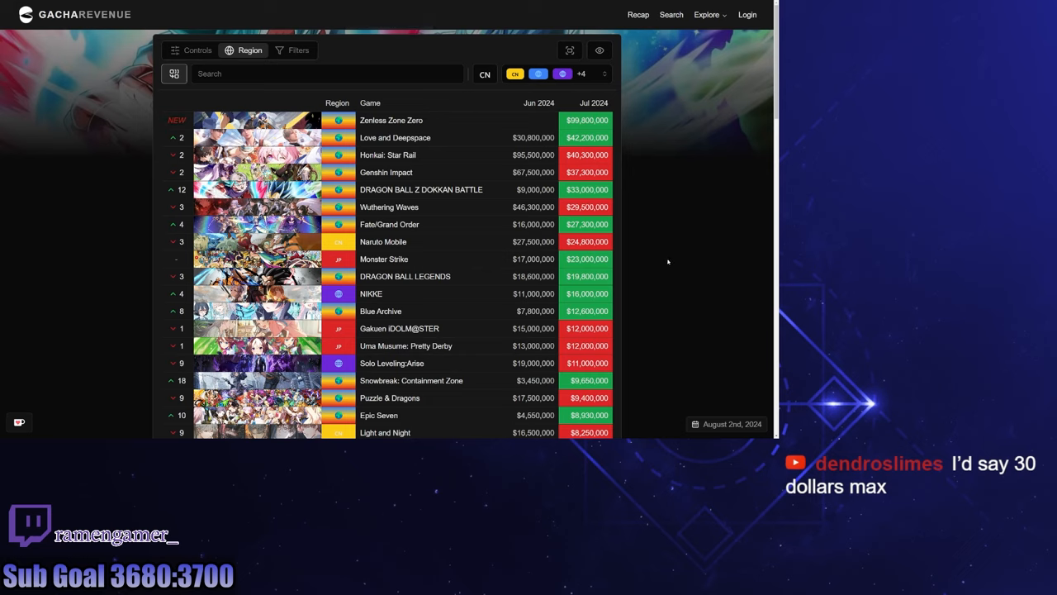
{"action": "mouse_move", "coordinate": [661, 254]}
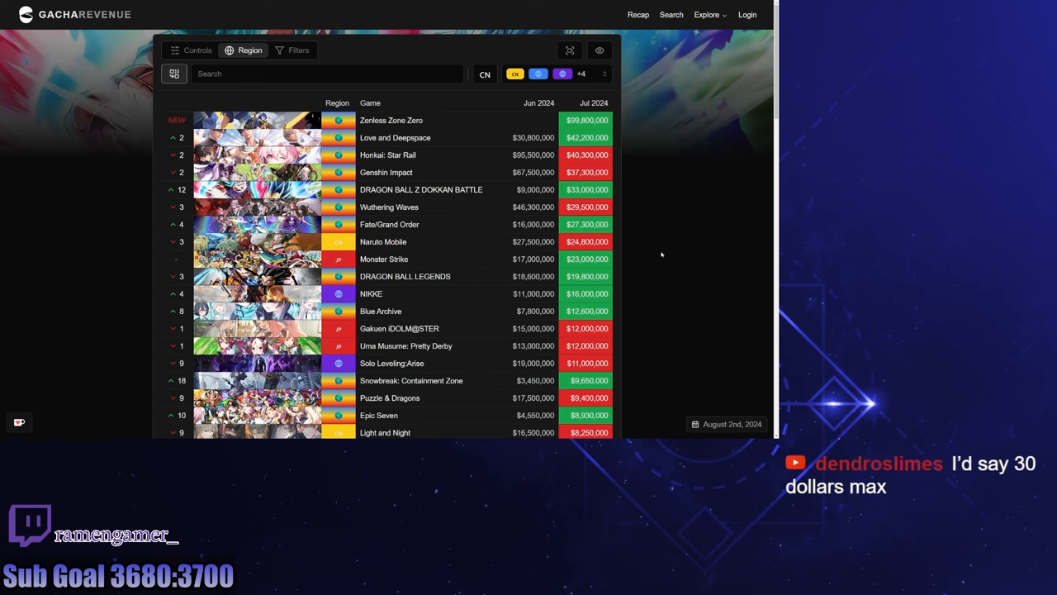
Step: Dismiss the Chinese Revenue explanation panel to reveal the full July 2024 combined ranking
{"action": "scroll", "scroll_direction": "down", "scroll_amount": 3}
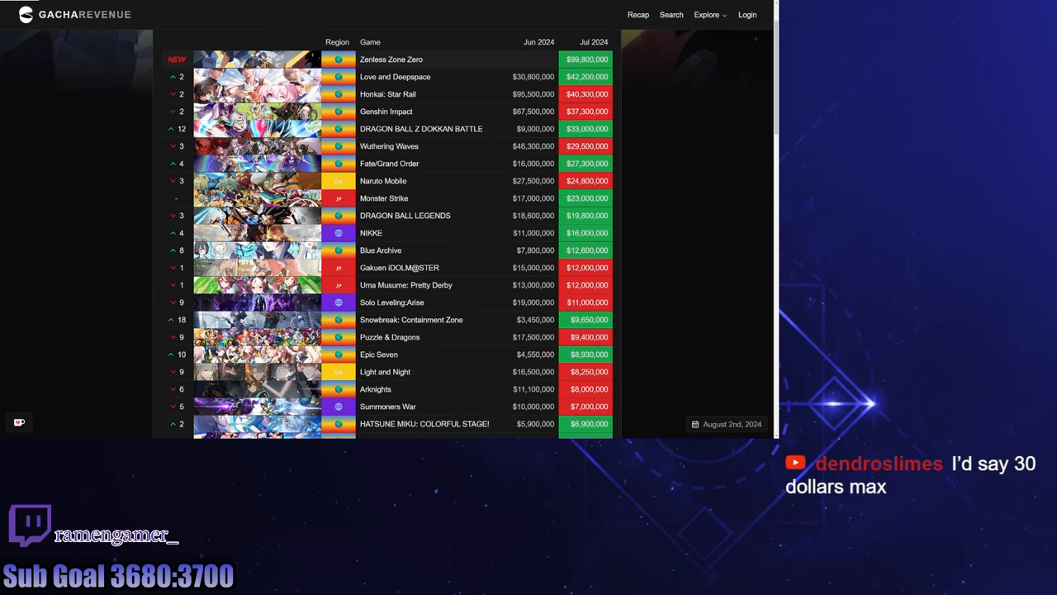
{"action": "mouse_move", "coordinate": [676, 172]}
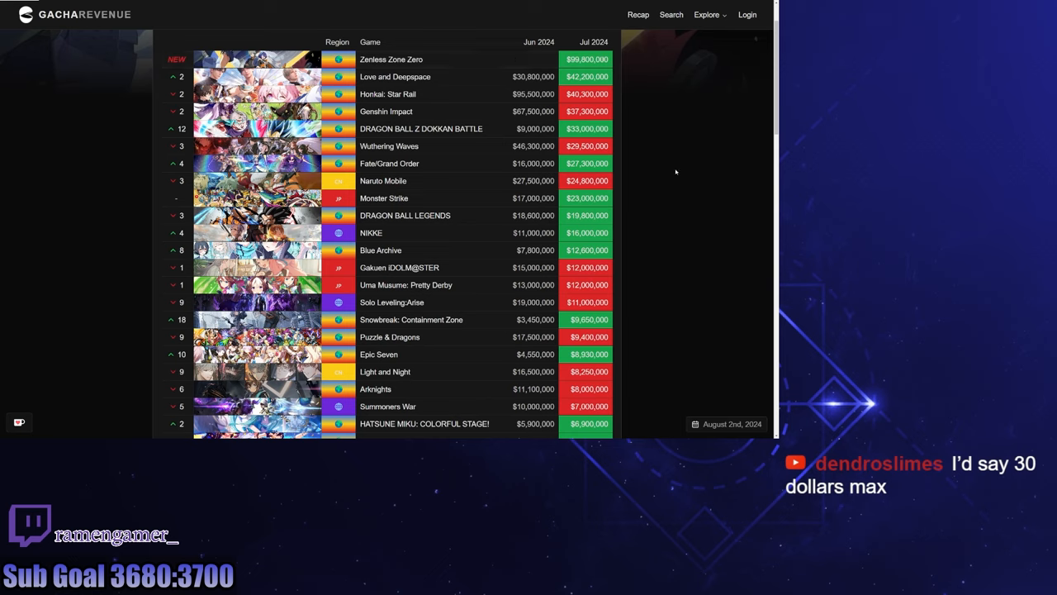
{"action": "mouse_move", "coordinate": [669, 175]}
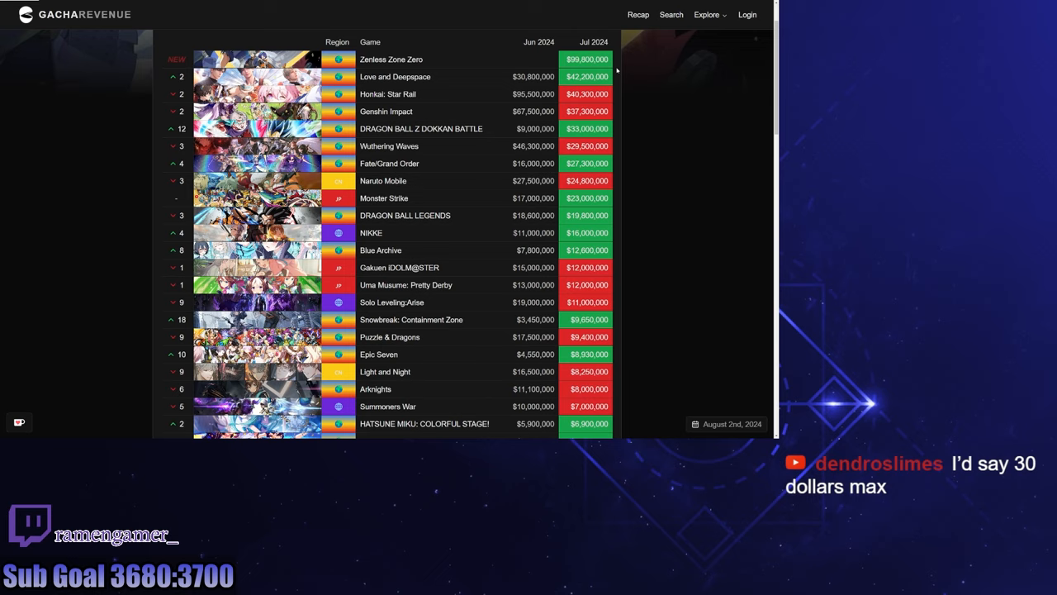
{"action": "mouse_move", "coordinate": [603, 69]}
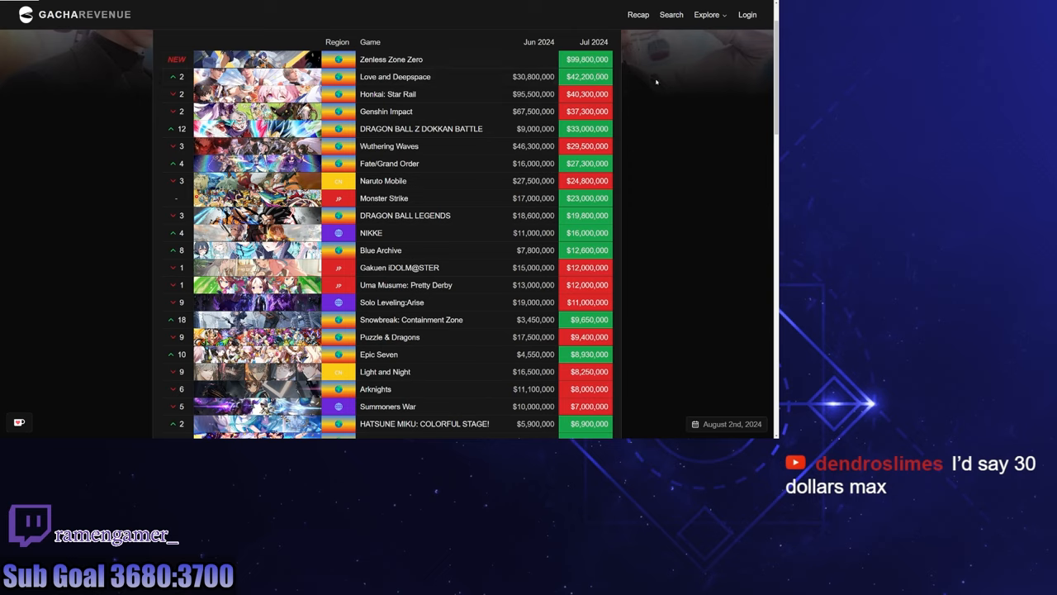
{"action": "mouse_move", "coordinate": [659, 148]}
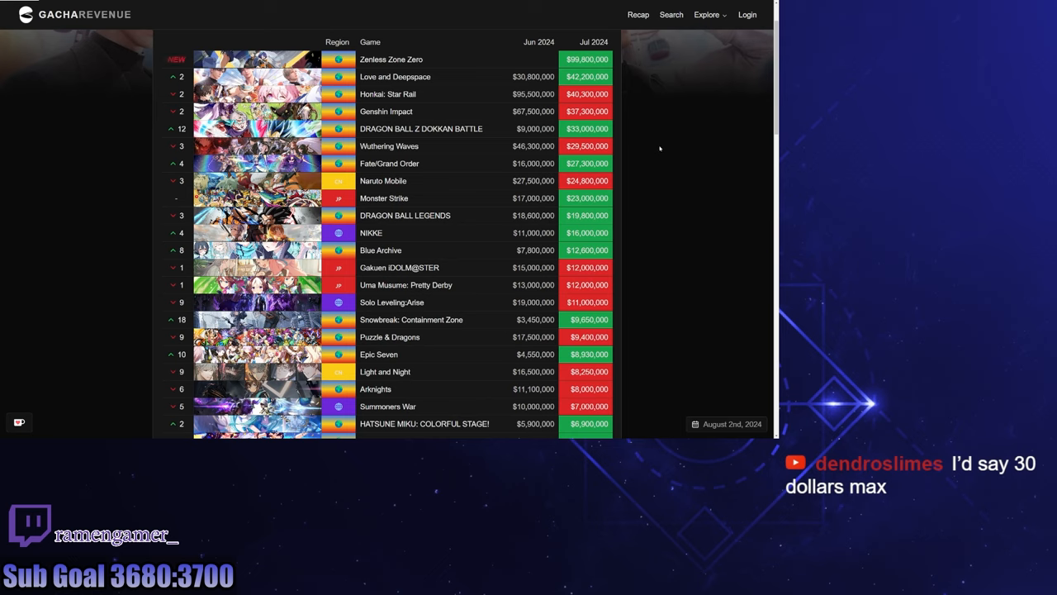
{"action": "mouse_move", "coordinate": [621, 165]}
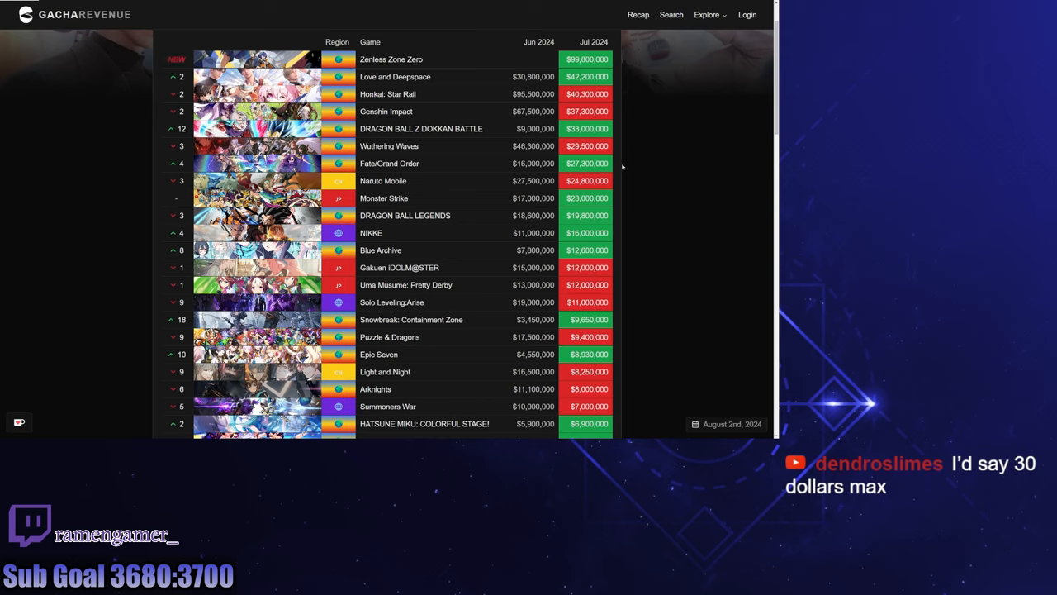
{"action": "mouse_move", "coordinate": [637, 122]}
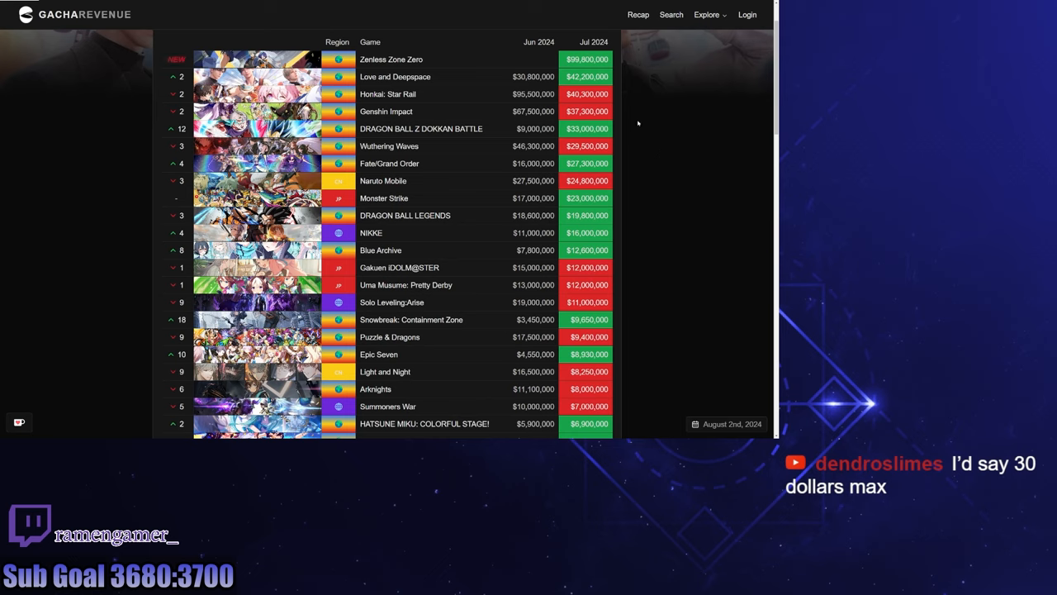
{"action": "mouse_move", "coordinate": [492, 60]}
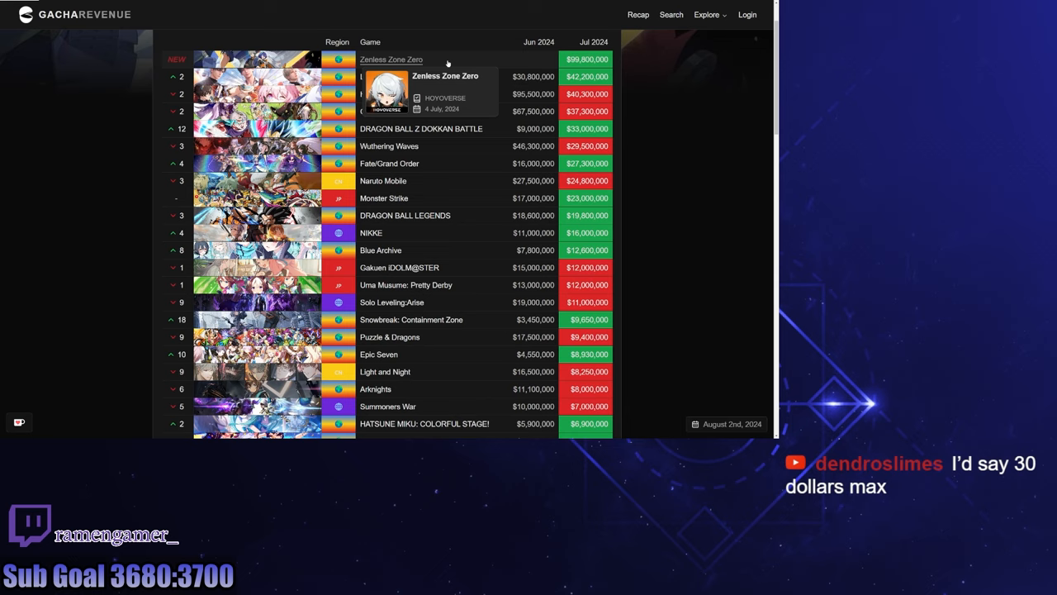
{"action": "mouse_move", "coordinate": [445, 60]}
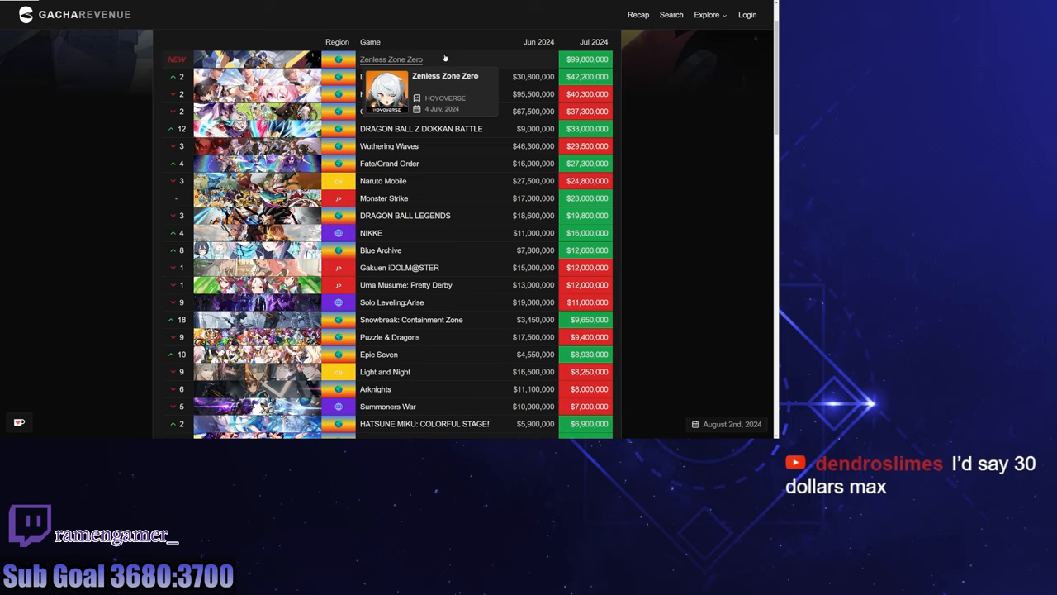
{"action": "mouse_move", "coordinate": [443, 60]}
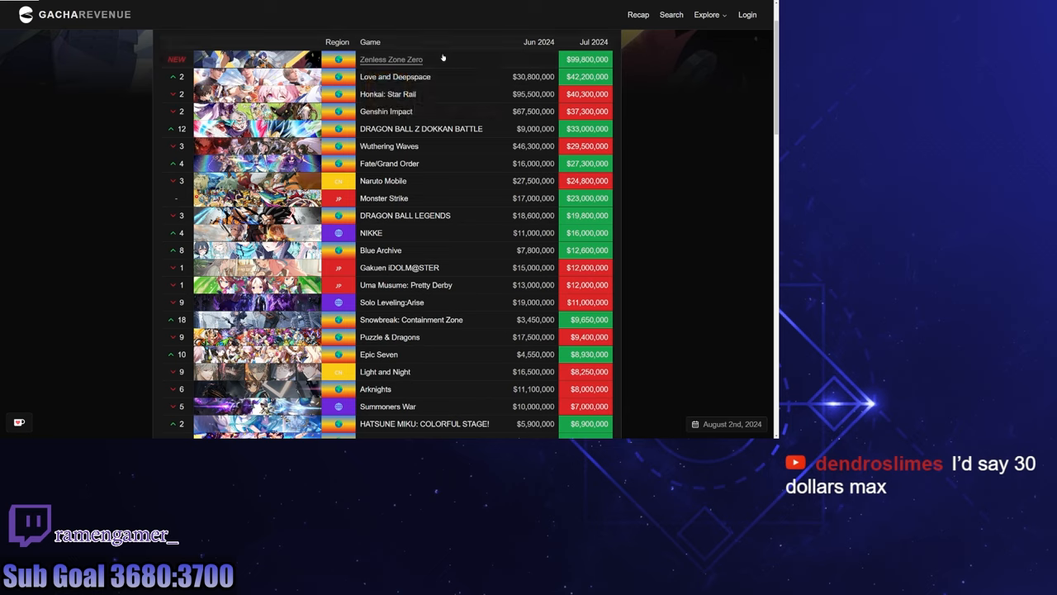
{"action": "mouse_move", "coordinate": [392, 59]}
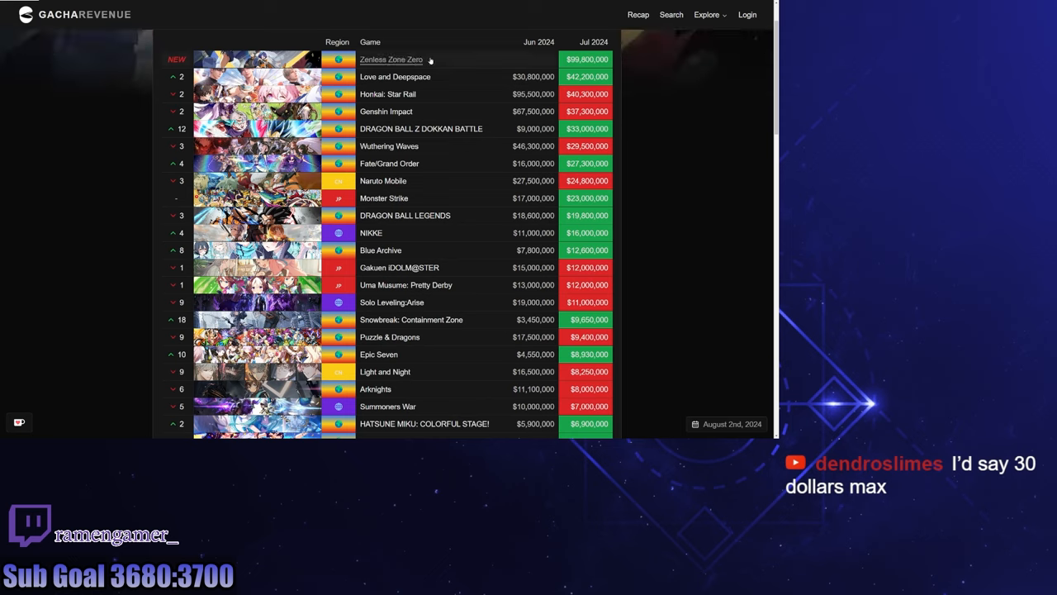
{"action": "mouse_move", "coordinate": [525, 64]}
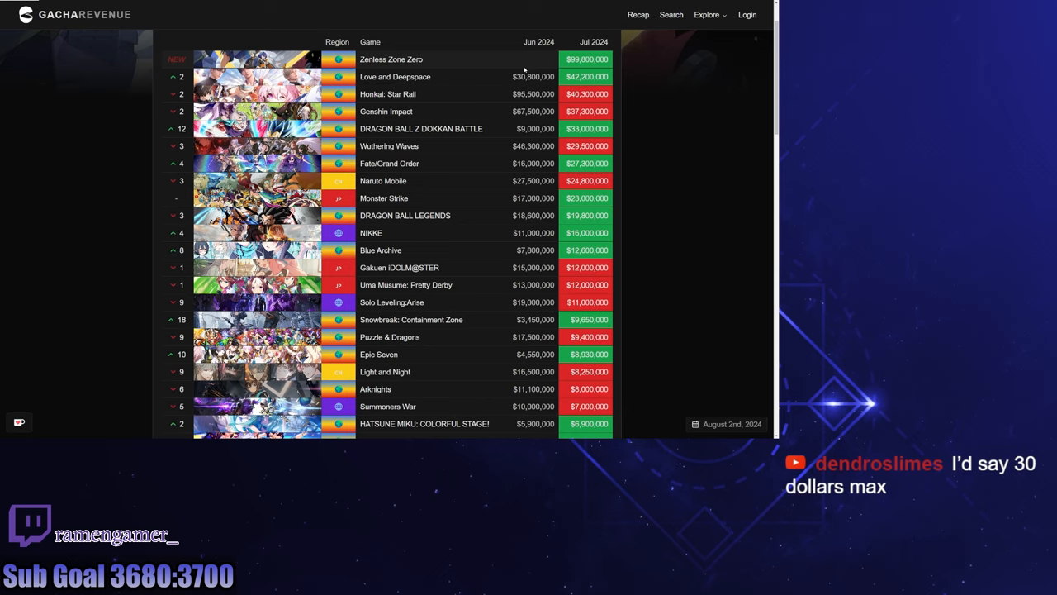
{"action": "mouse_move", "coordinate": [394, 75]}
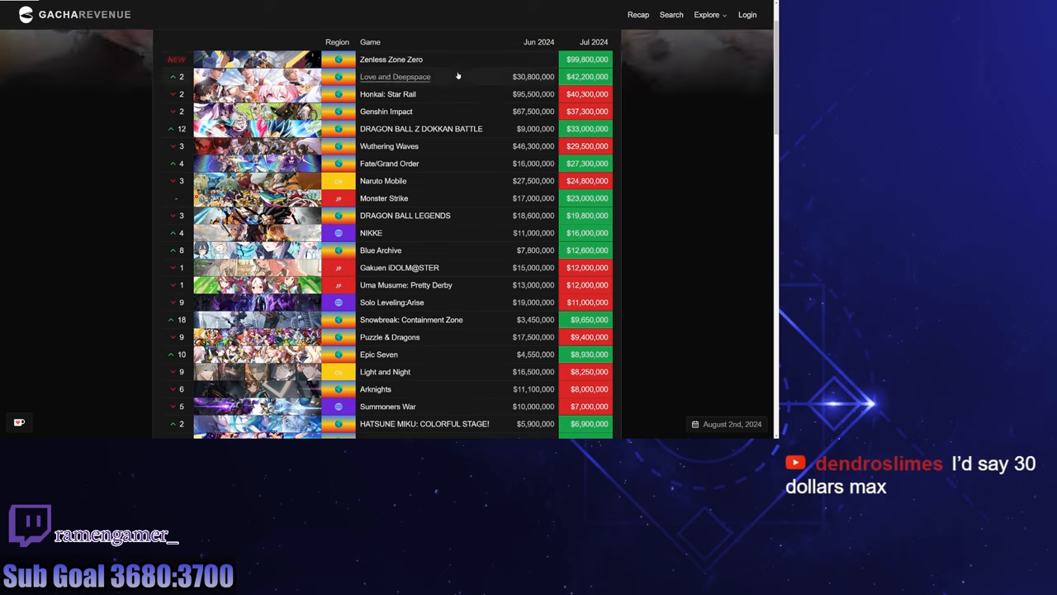
{"action": "mouse_move", "coordinate": [395, 76]}
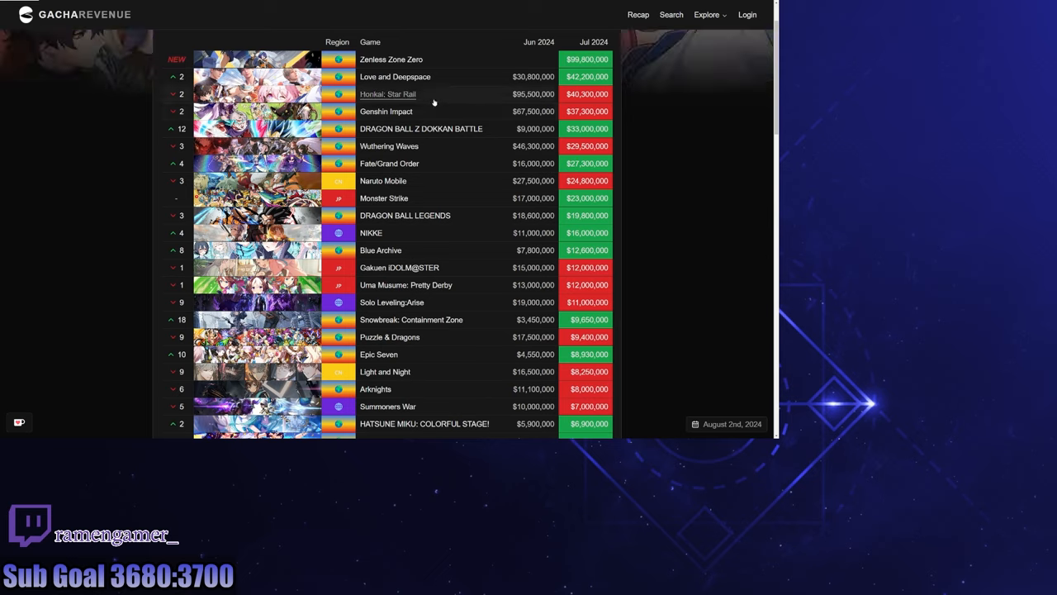
{"action": "mouse_move", "coordinate": [502, 94]}
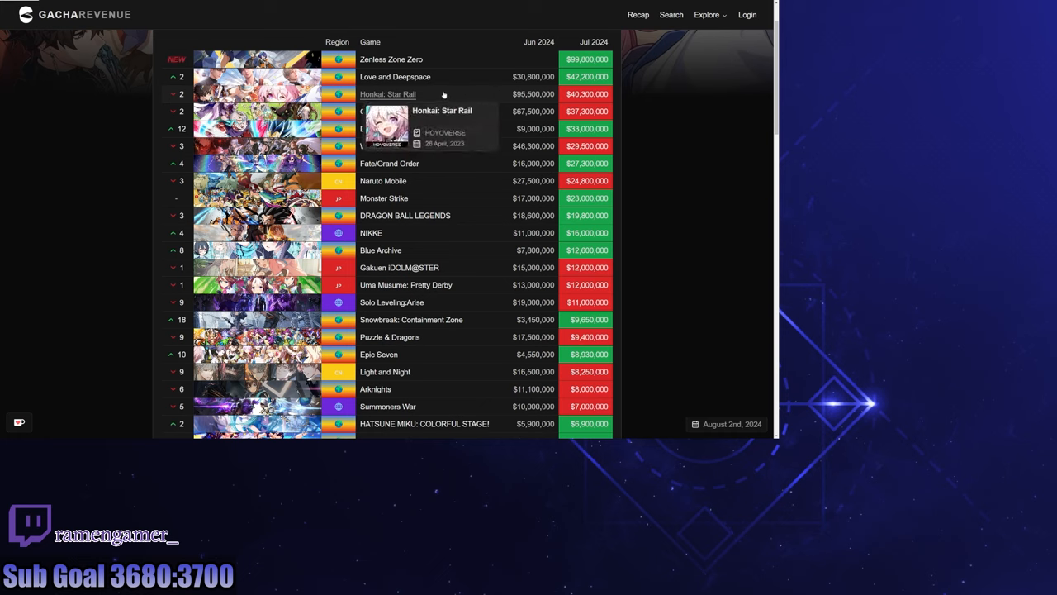
{"action": "mouse_move", "coordinate": [446, 99]}
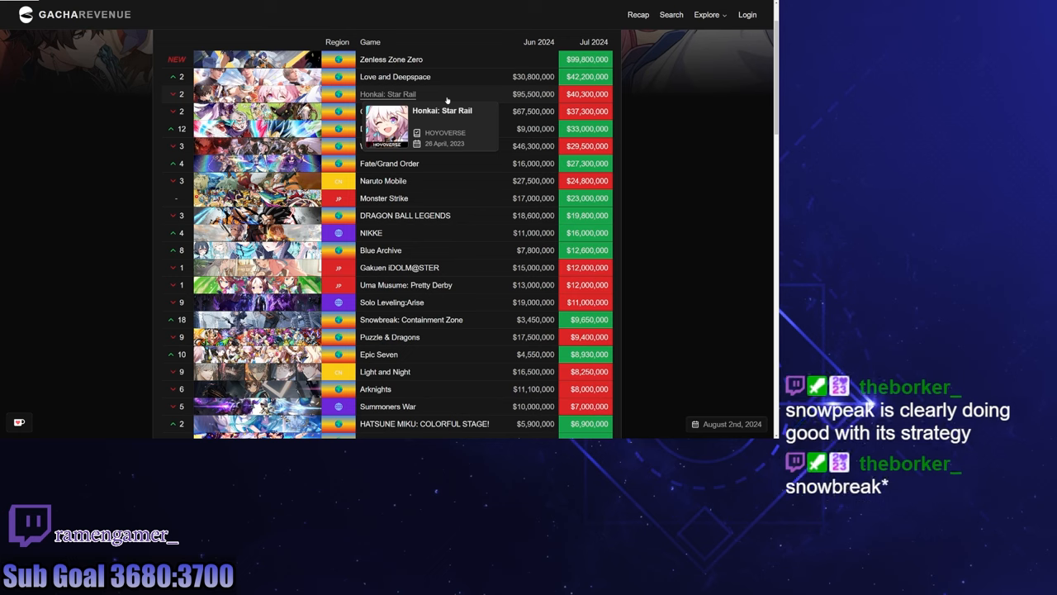
{"action": "mouse_move", "coordinate": [441, 89]}
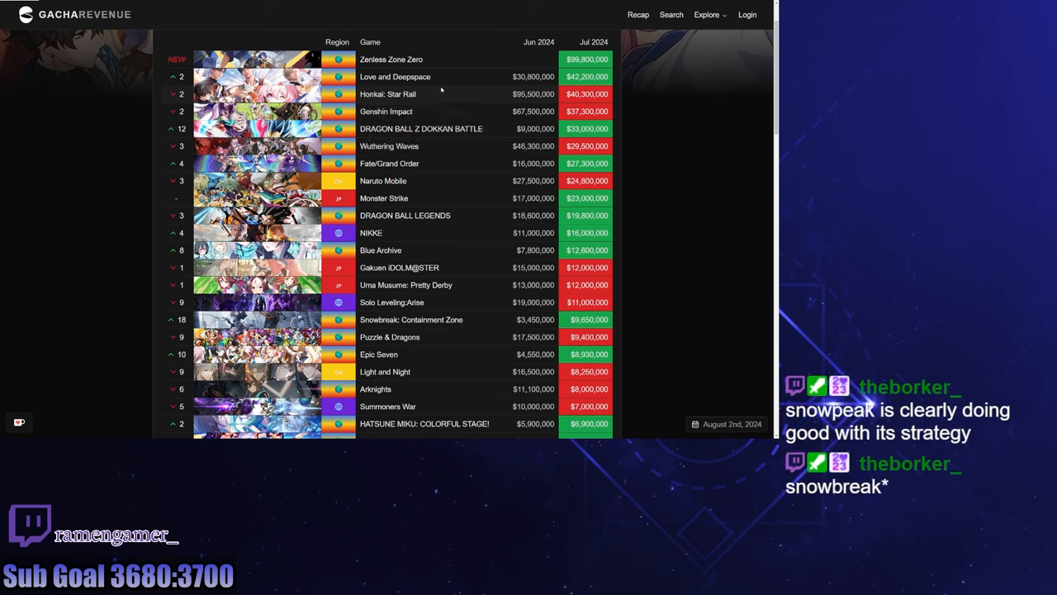
{"action": "mouse_move", "coordinate": [387, 92]}
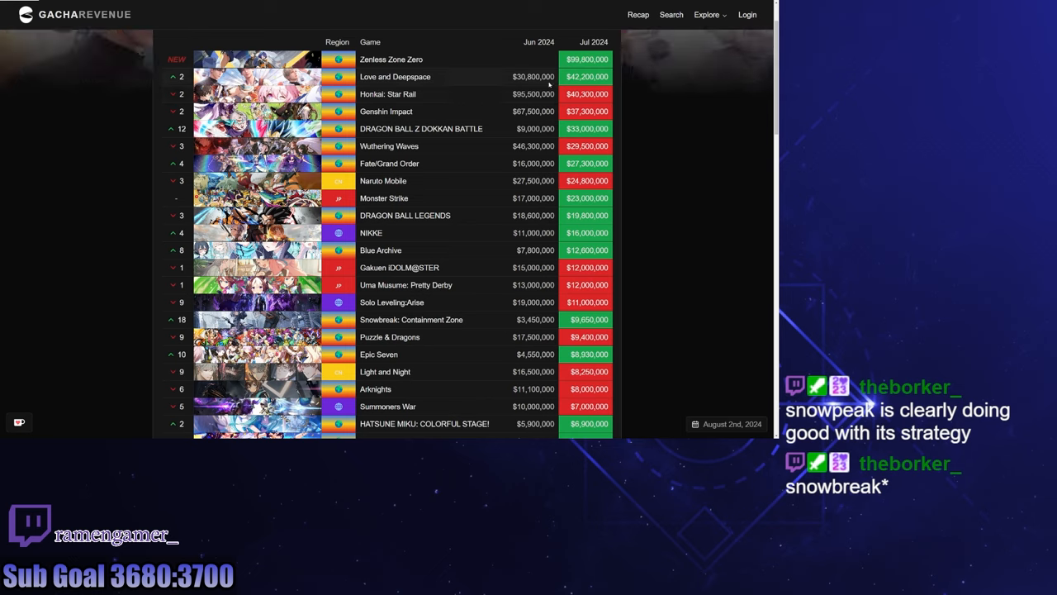
{"action": "mouse_move", "coordinate": [386, 111]}
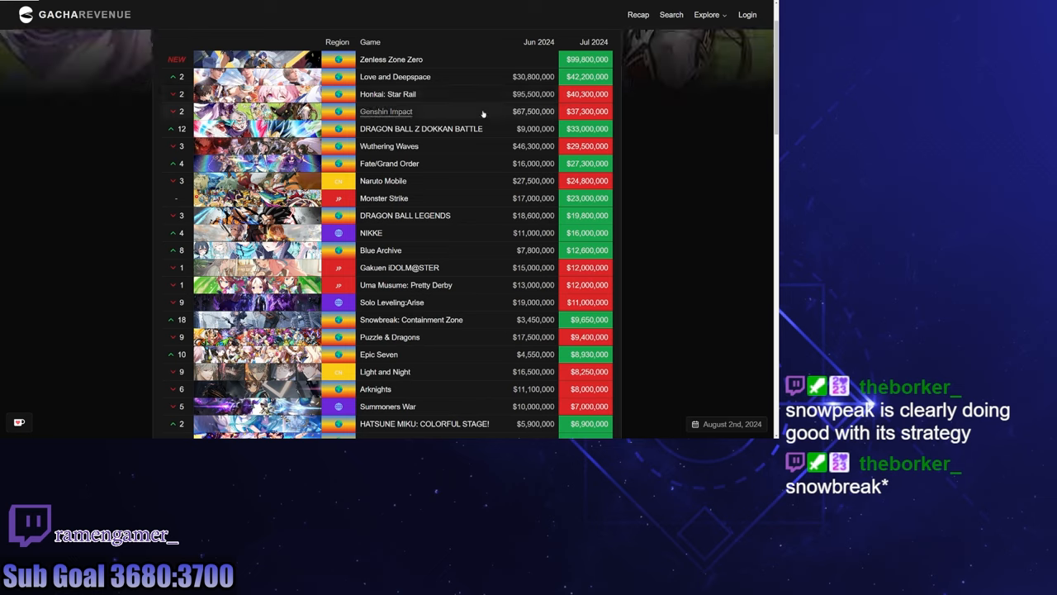
{"action": "mouse_move", "coordinate": [386, 113]}
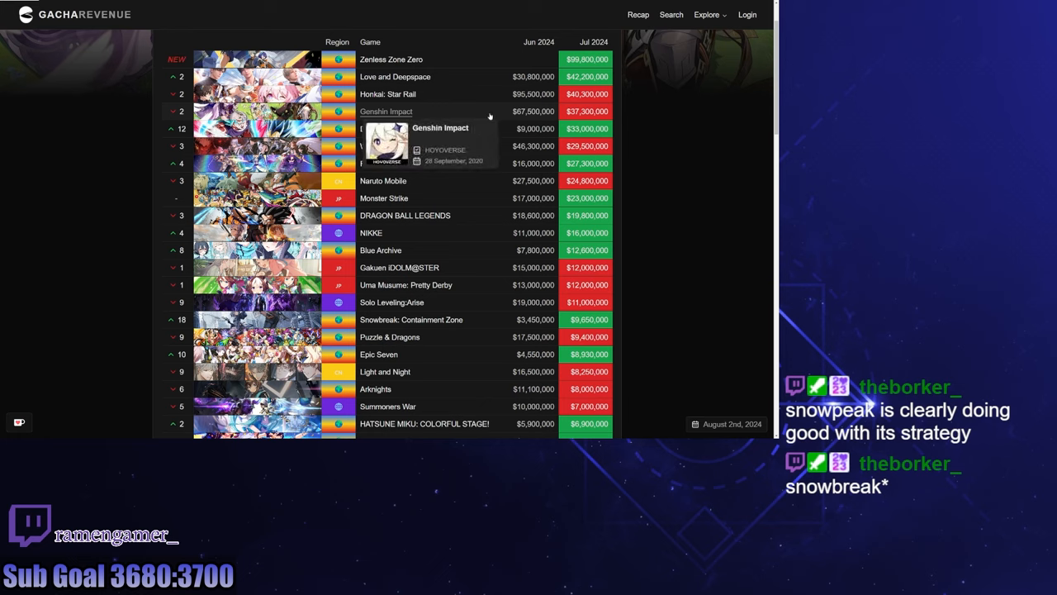
{"action": "mouse_move", "coordinate": [486, 115]}
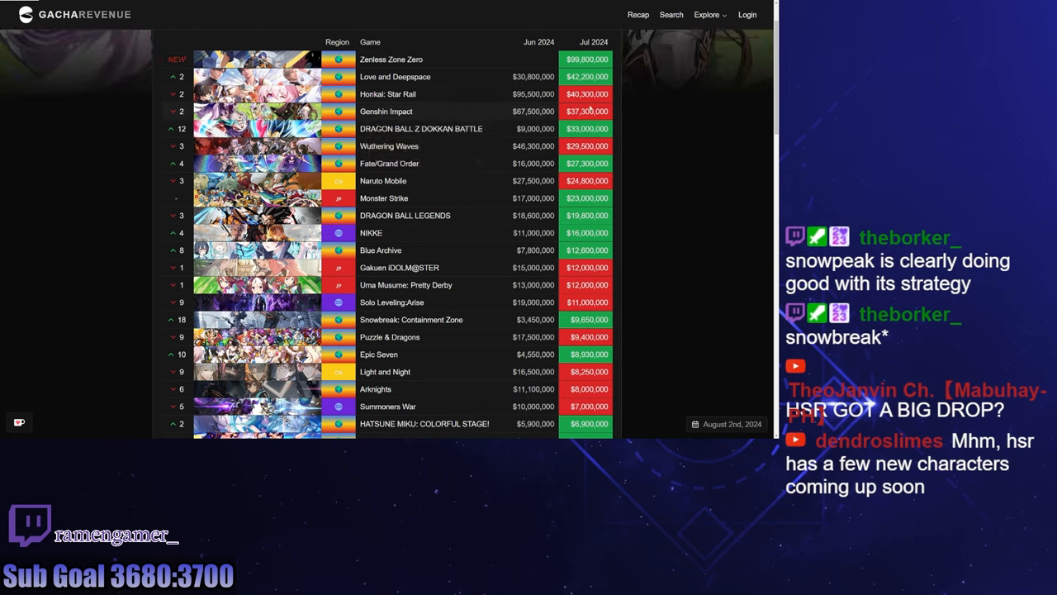
{"action": "mouse_move", "coordinate": [586, 115]}
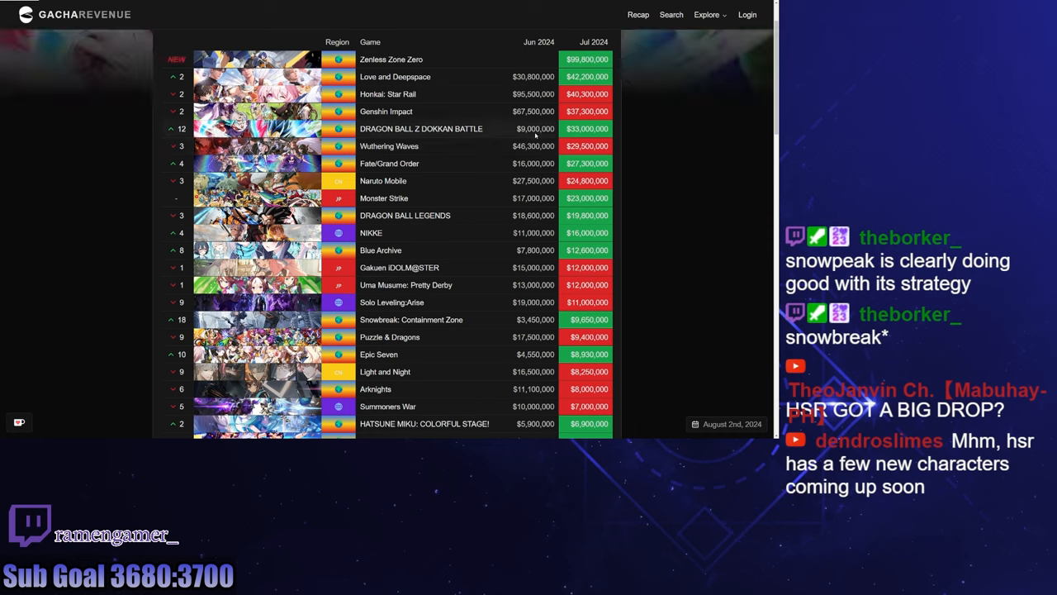
{"action": "mouse_move", "coordinate": [555, 129]}
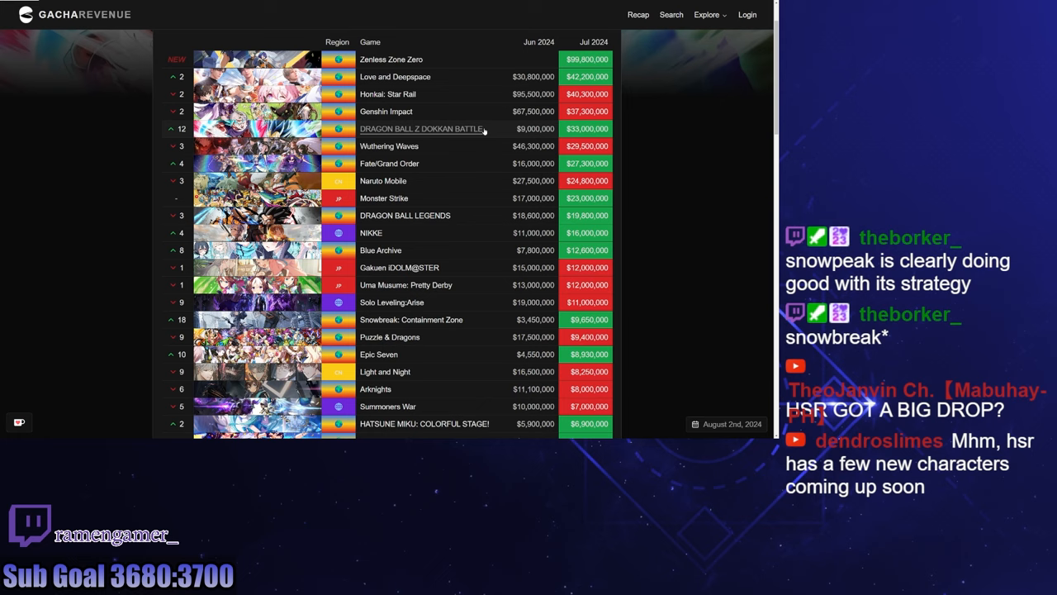
{"action": "mouse_move", "coordinate": [482, 129]}
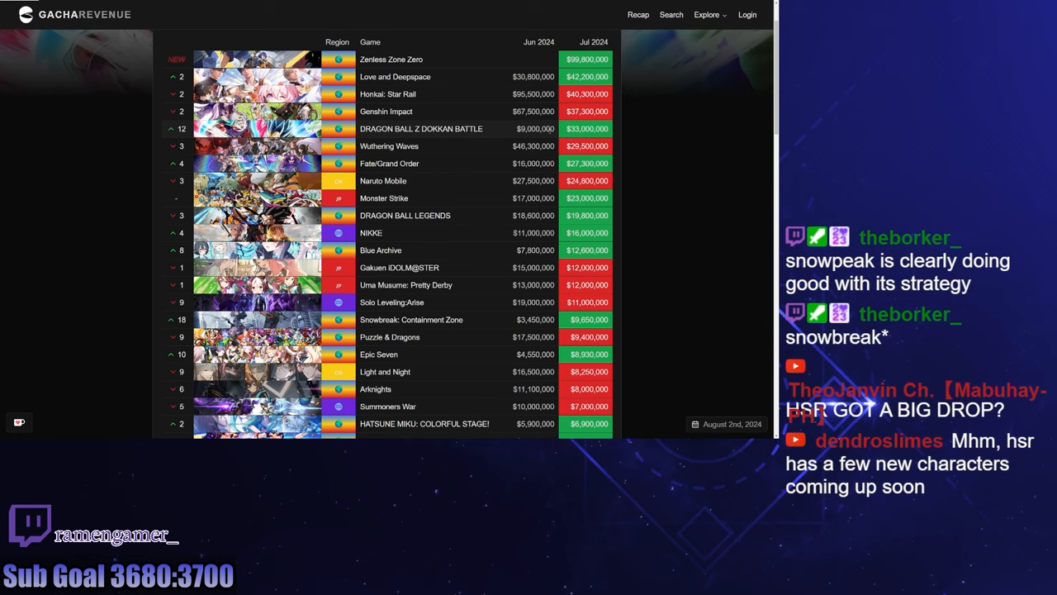
{"action": "mouse_move", "coordinate": [420, 129]}
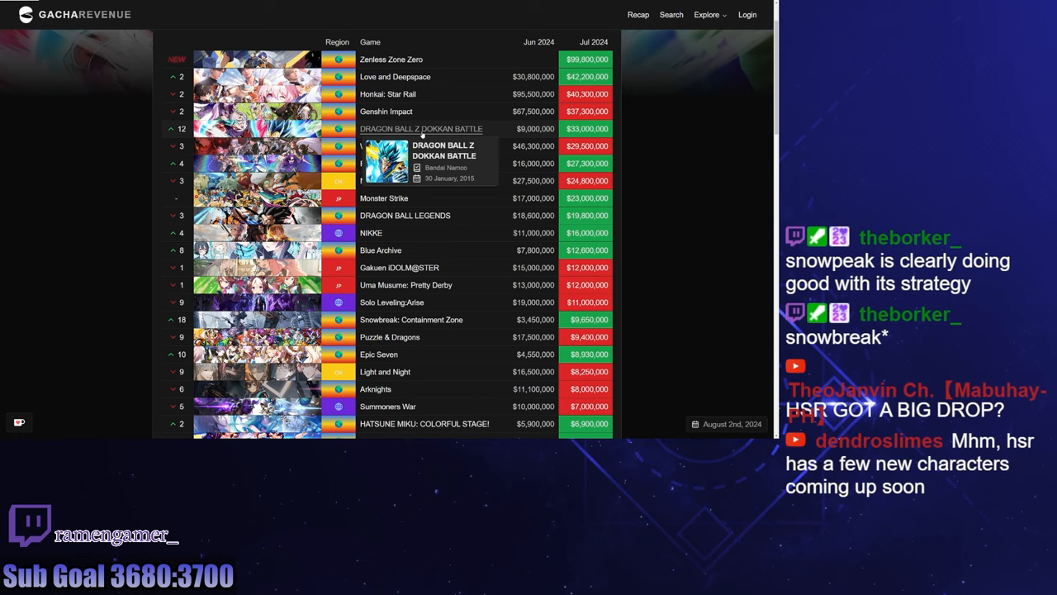
{"action": "mouse_move", "coordinate": [421, 129]}
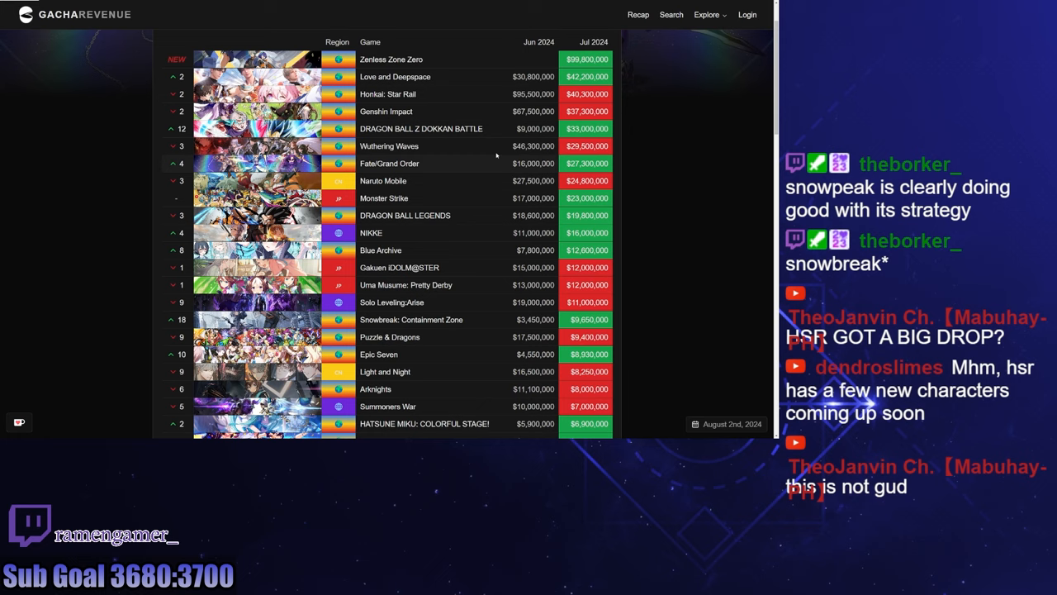
{"action": "mouse_move", "coordinate": [466, 140]}
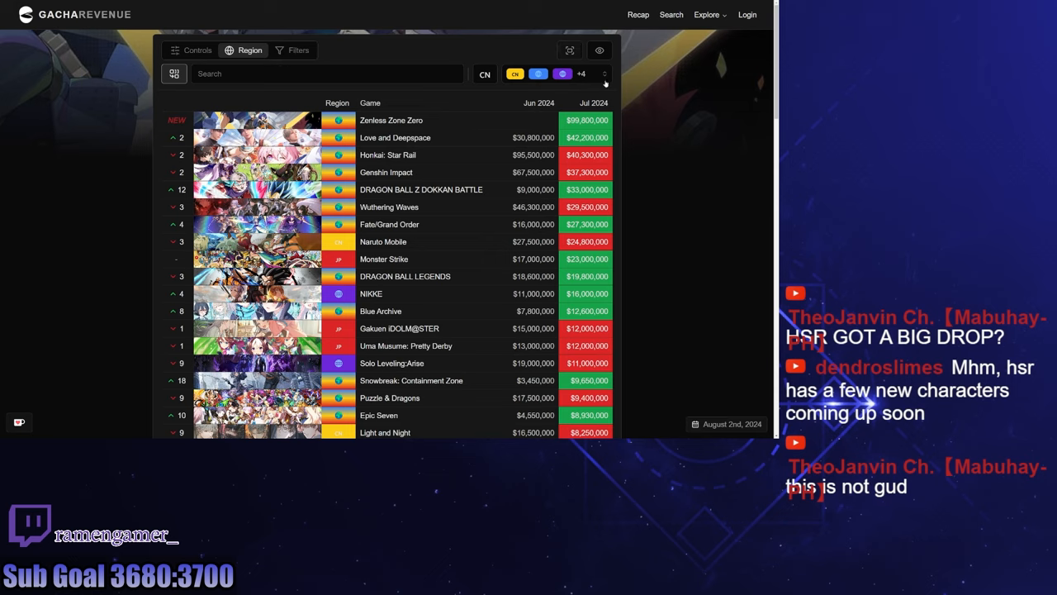
{"action": "mouse_move", "coordinate": [569, 50]}
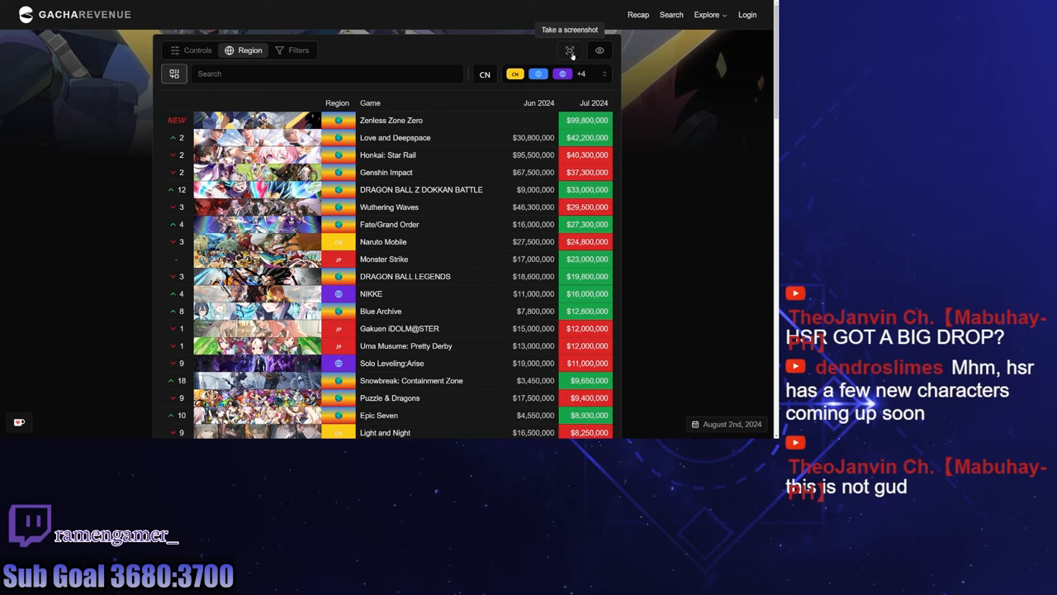
{"action": "left_click", "coordinate": [486, 72]}
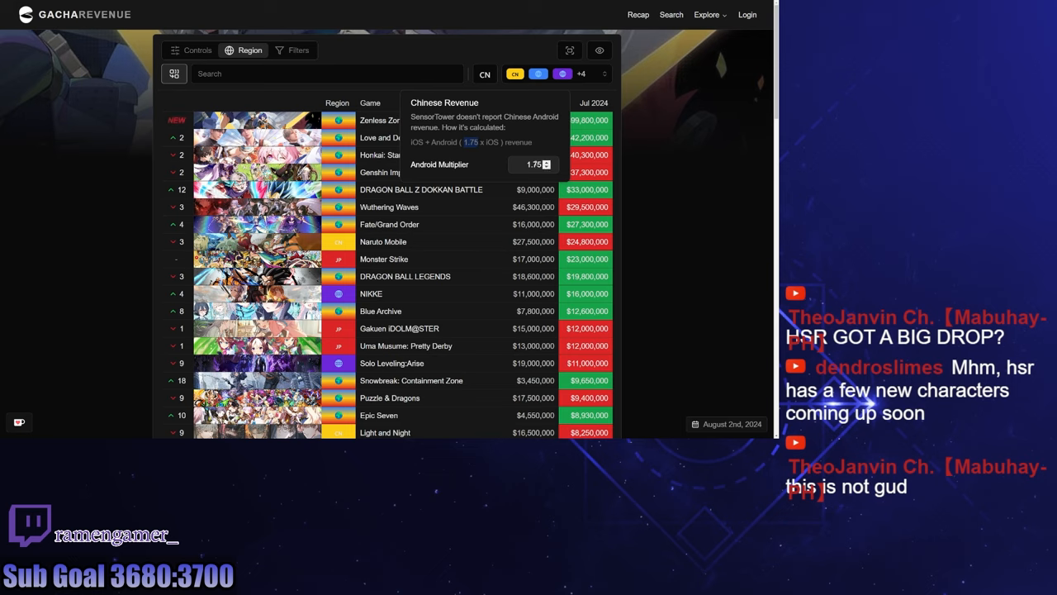
{"action": "left_click", "coordinate": [532, 165]}
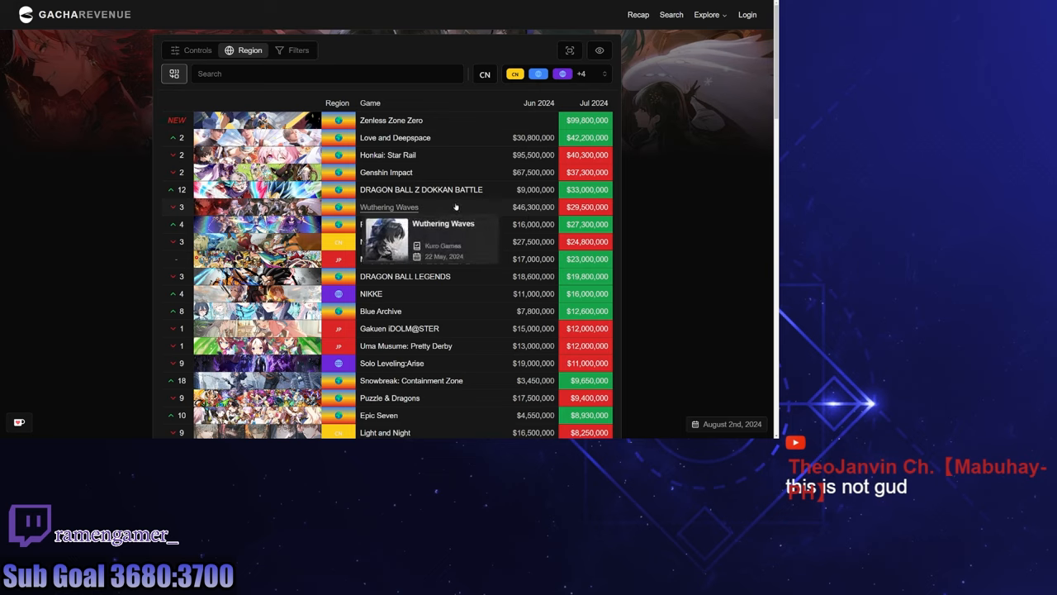
{"action": "mouse_move", "coordinate": [474, 214]}
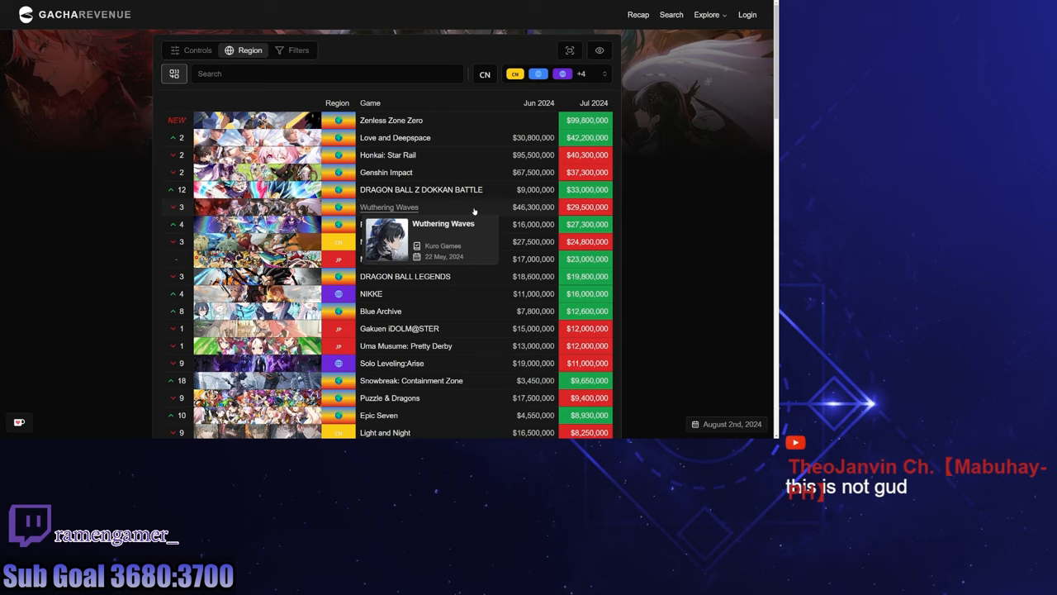
{"action": "mouse_move", "coordinate": [492, 211]}
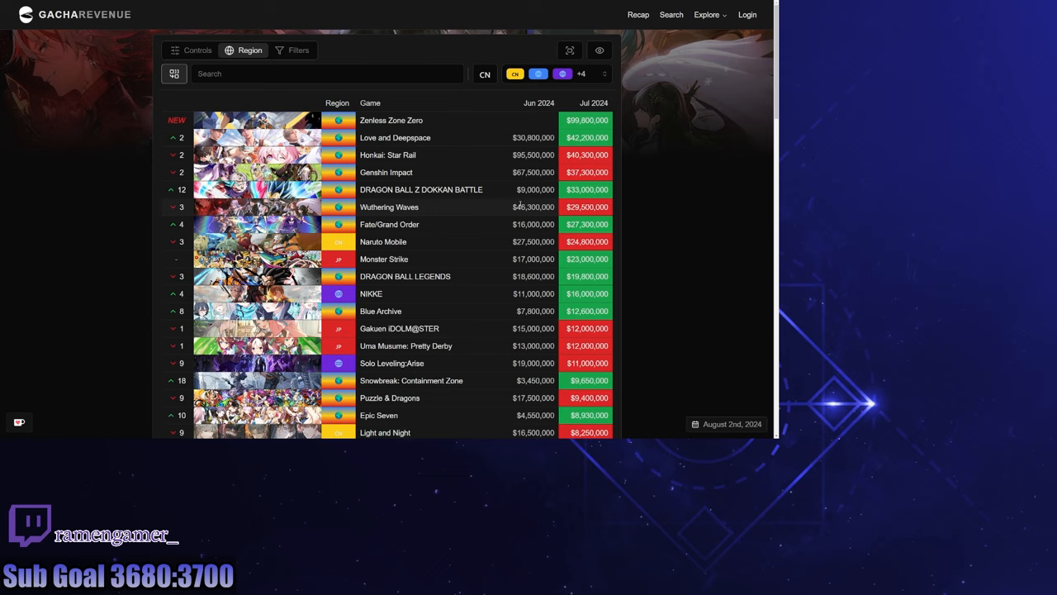
{"action": "mouse_move", "coordinate": [522, 203]}
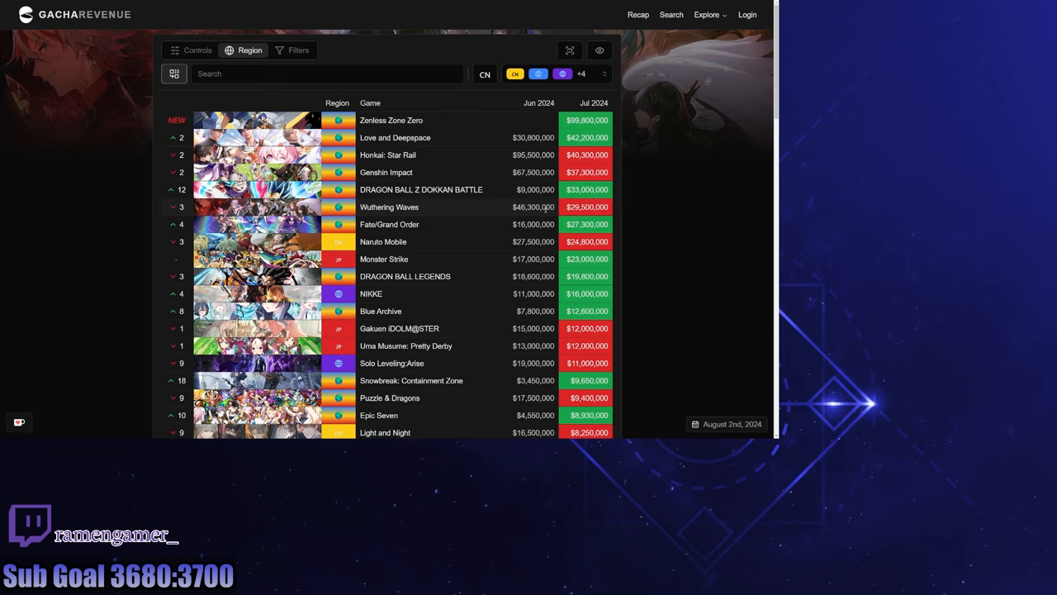
{"action": "mouse_move", "coordinate": [389, 207]}
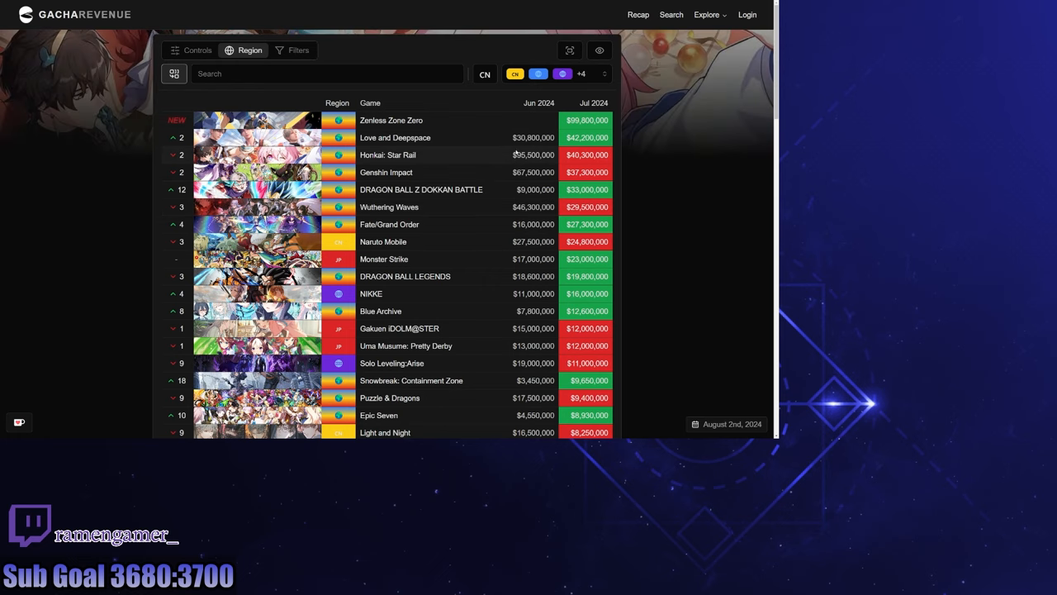
{"action": "scroll", "scroll_direction": "down", "scroll_amount": 3}
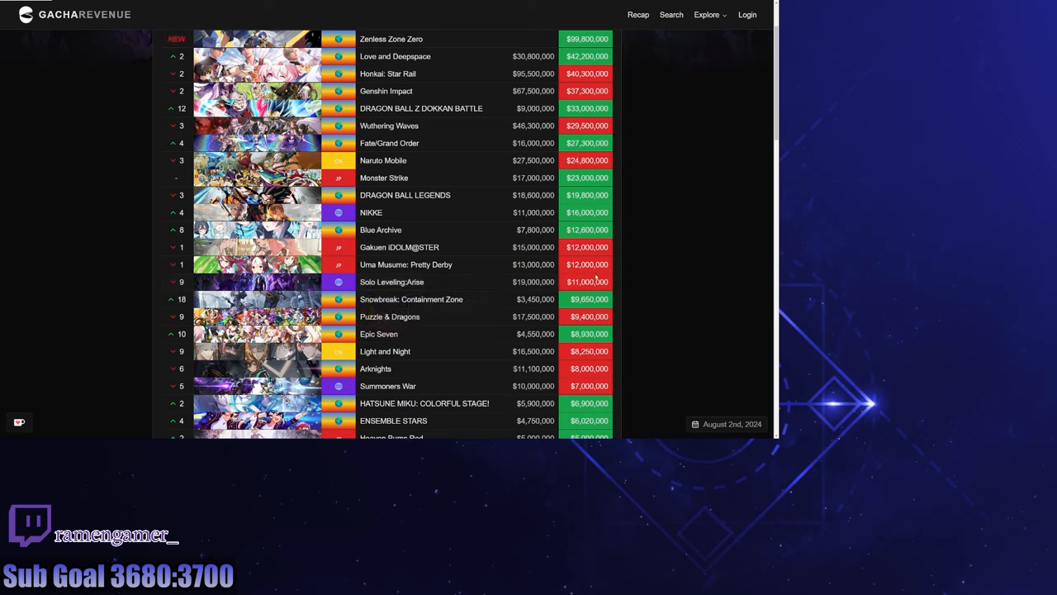
{"action": "mouse_move", "coordinate": [393, 280]}
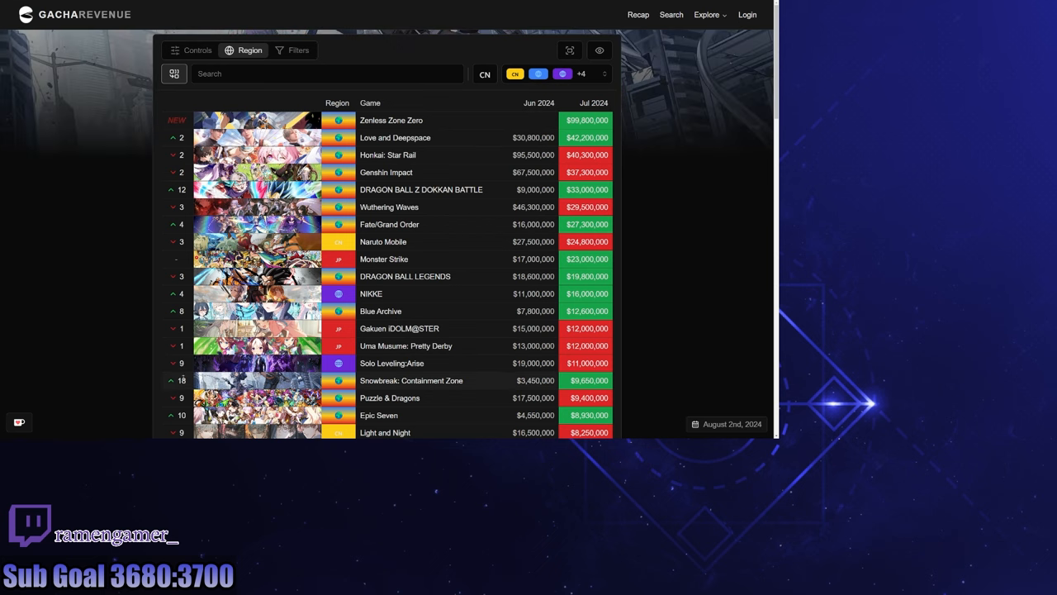
{"action": "scroll", "scroll_direction": "down", "scroll_amount": 3}
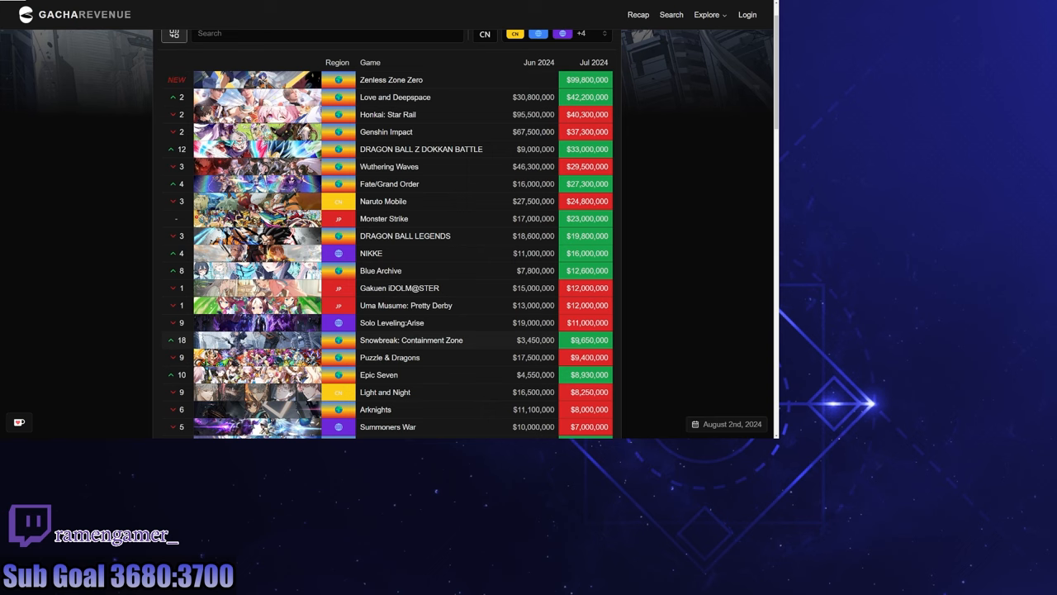
Step: Scroll the June-vs-July 2024 ranking down to the smallest earners, Archeland and Magia Record
{"action": "scroll", "scroll_direction": "down", "scroll_amount": 3}
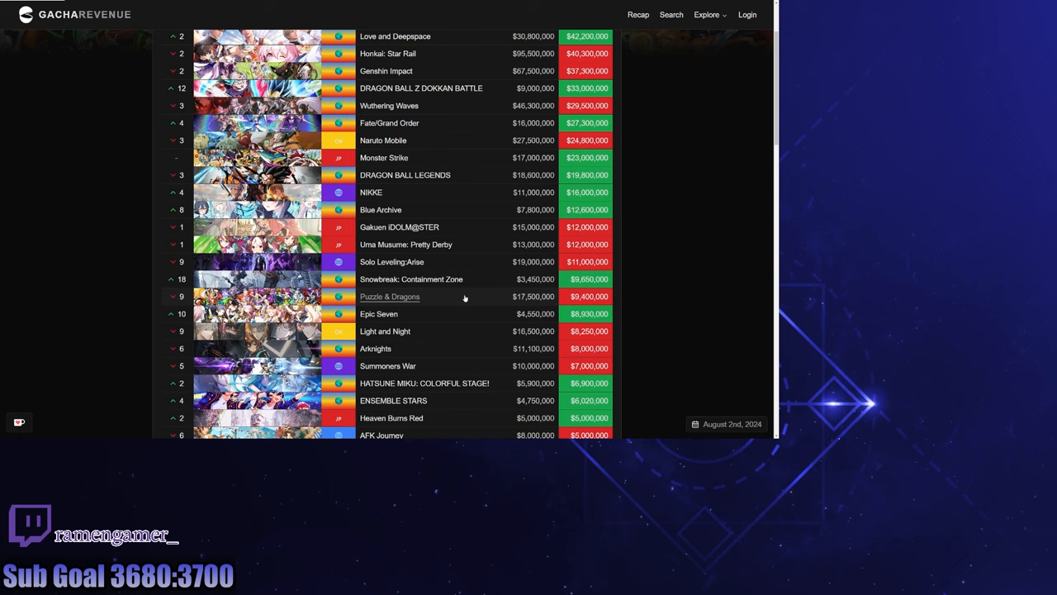
{"action": "scroll", "scroll_direction": "down", "scroll_amount": 3}
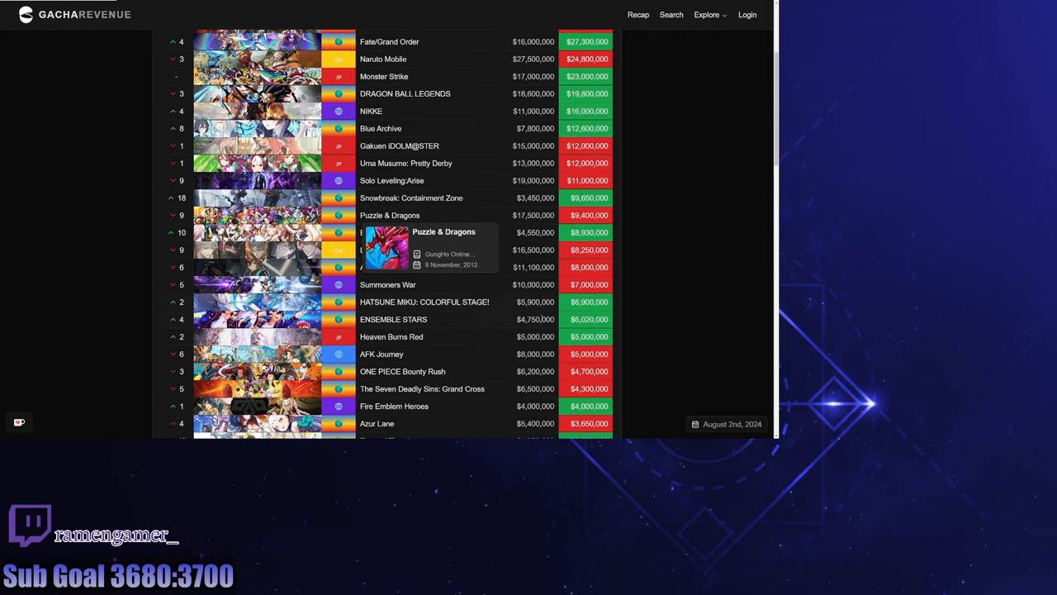
{"action": "scroll", "scroll_direction": "down", "scroll_amount": 3}
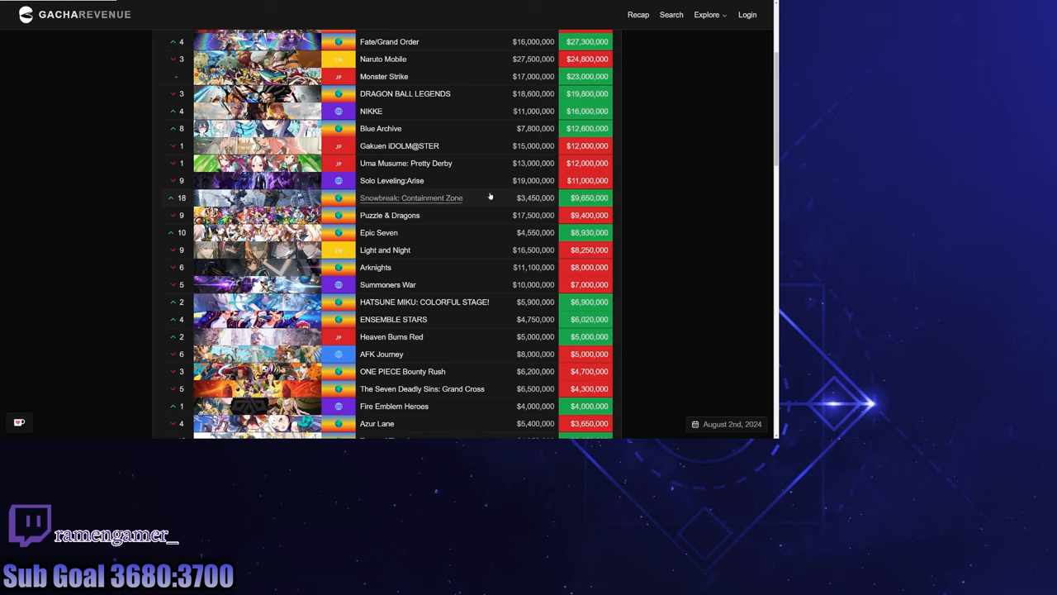
{"action": "mouse_move", "coordinate": [475, 199]}
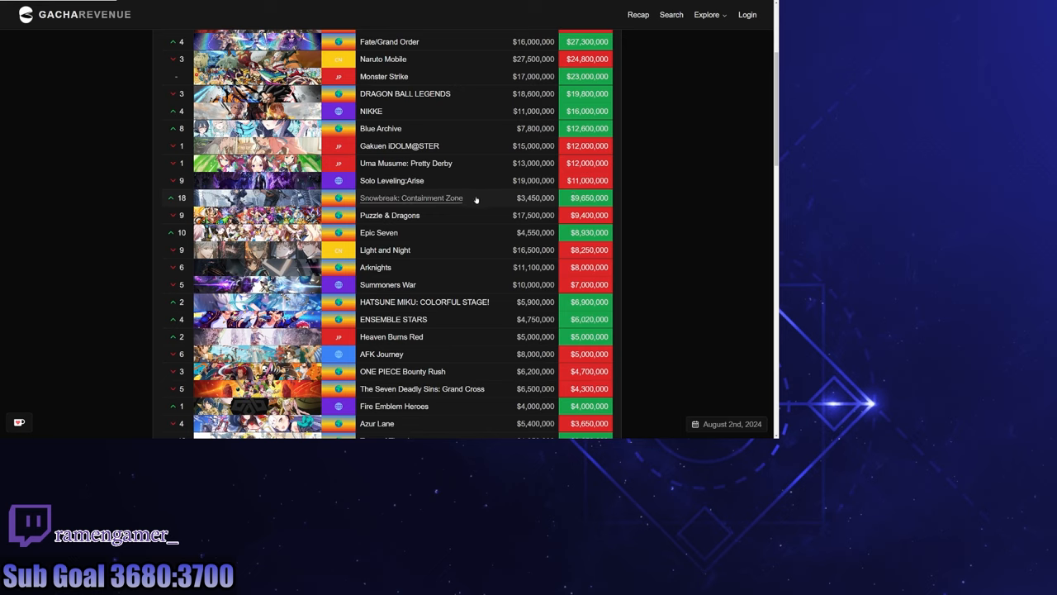
{"action": "mouse_move", "coordinate": [476, 198]}
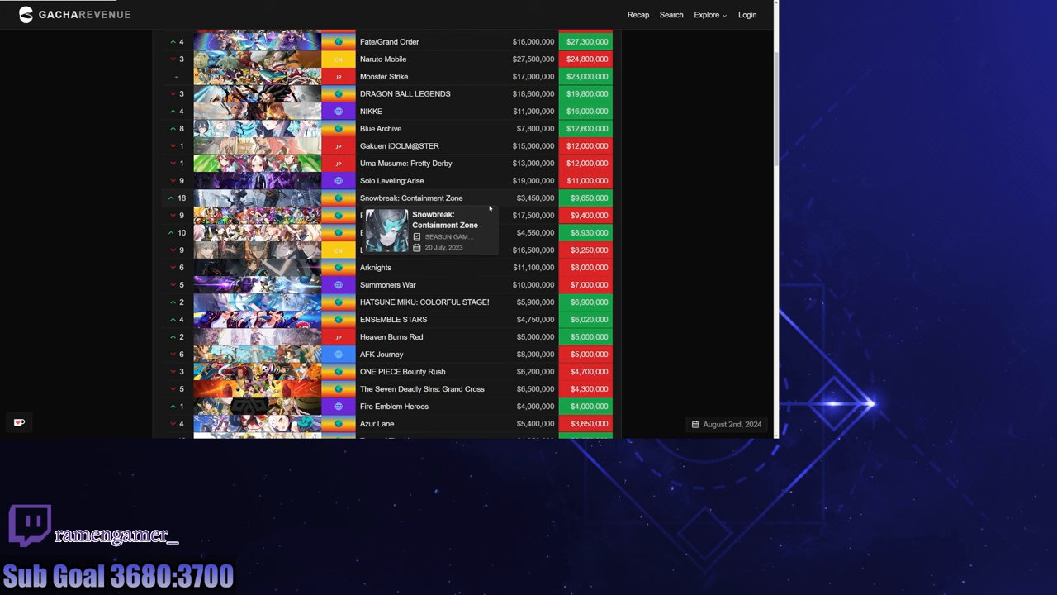
{"action": "scroll", "scroll_direction": "down", "scroll_amount": 3}
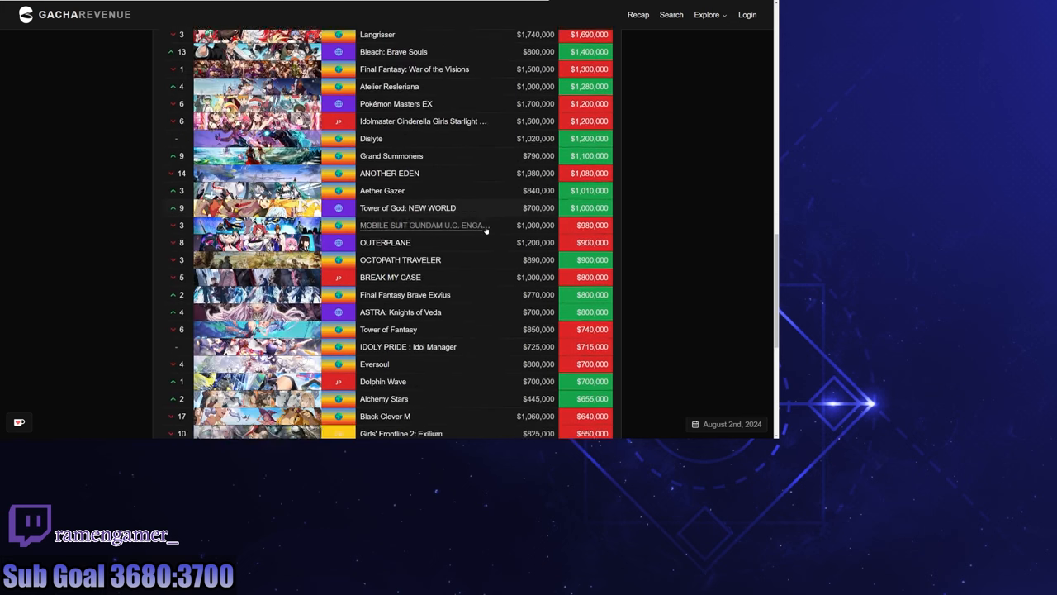
{"action": "scroll", "scroll_direction": "down", "scroll_amount": 3}
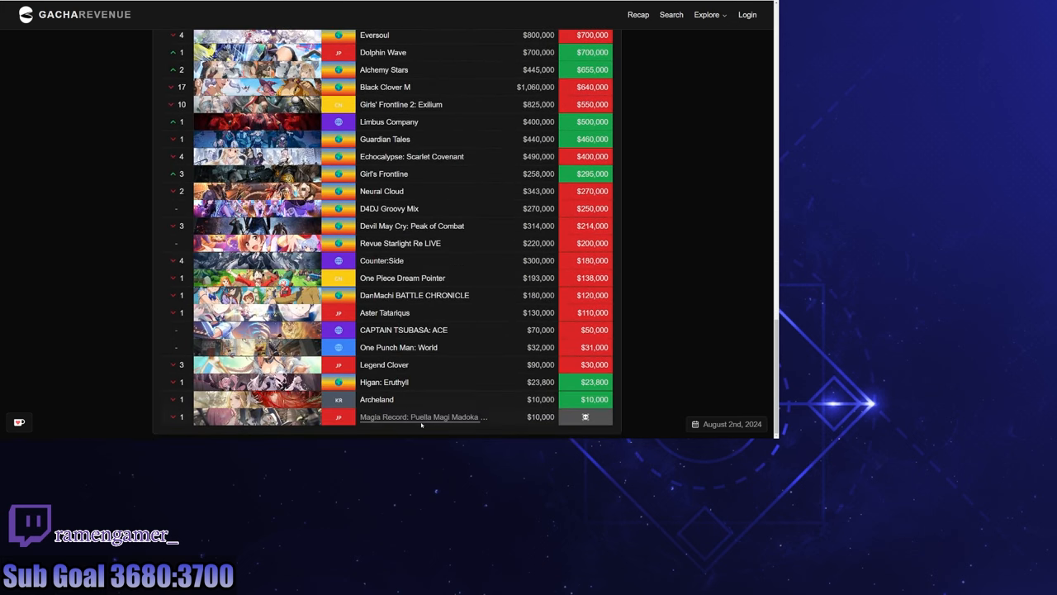
{"action": "mouse_move", "coordinate": [423, 416]}
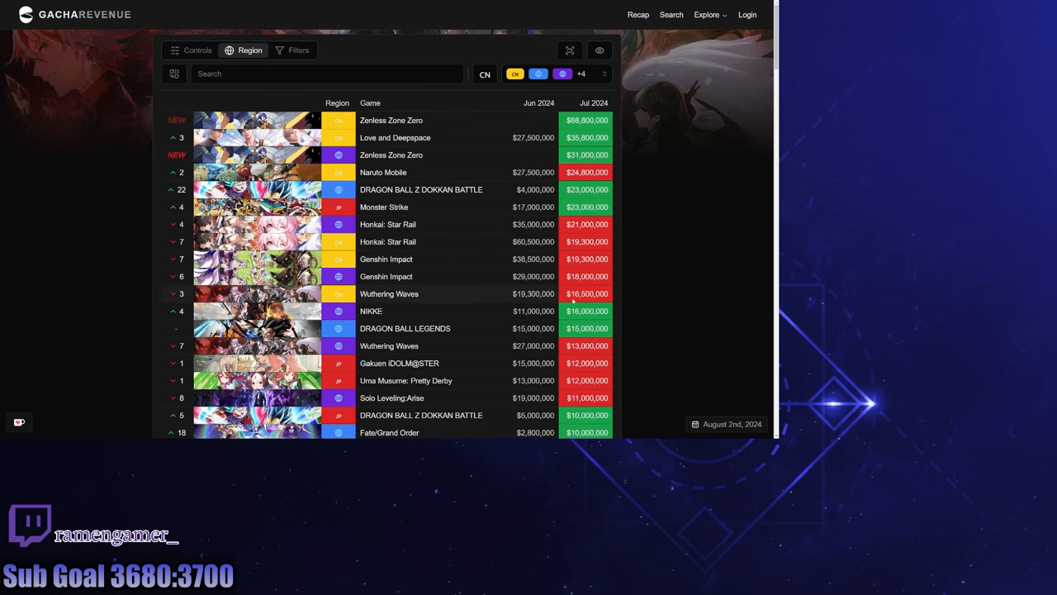
{"action": "mouse_move", "coordinate": [574, 298]}
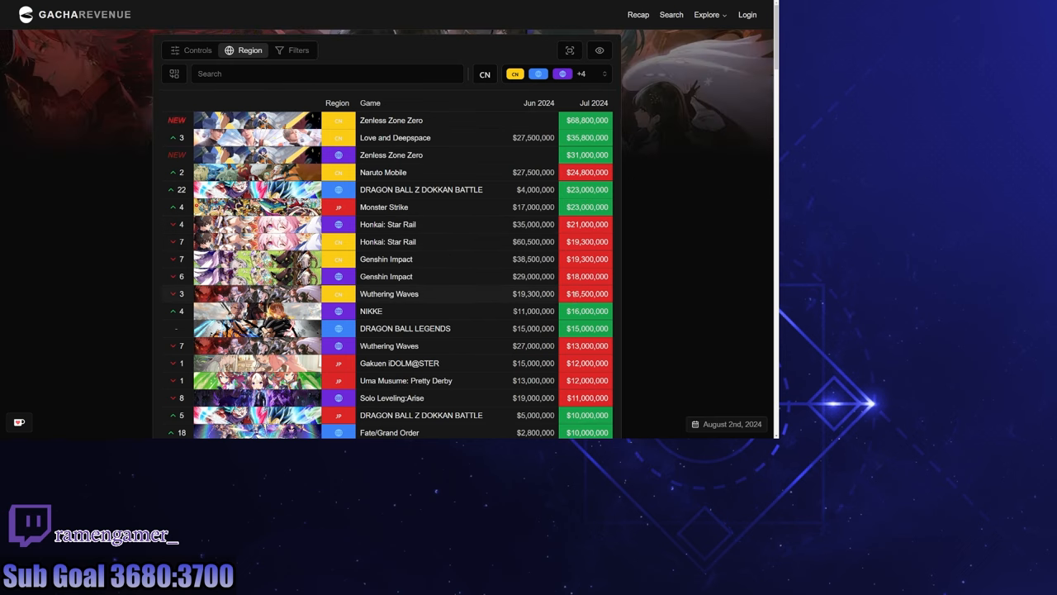
{"action": "scroll", "scroll_direction": "down", "scroll_amount": 3}
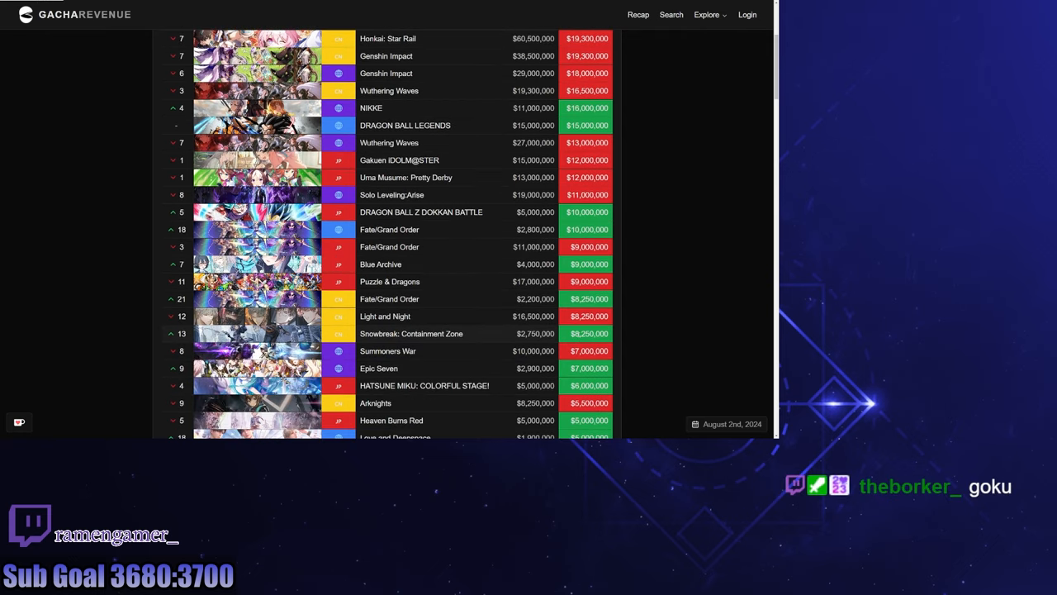
{"action": "scroll", "scroll_direction": "down", "scroll_amount": 3}
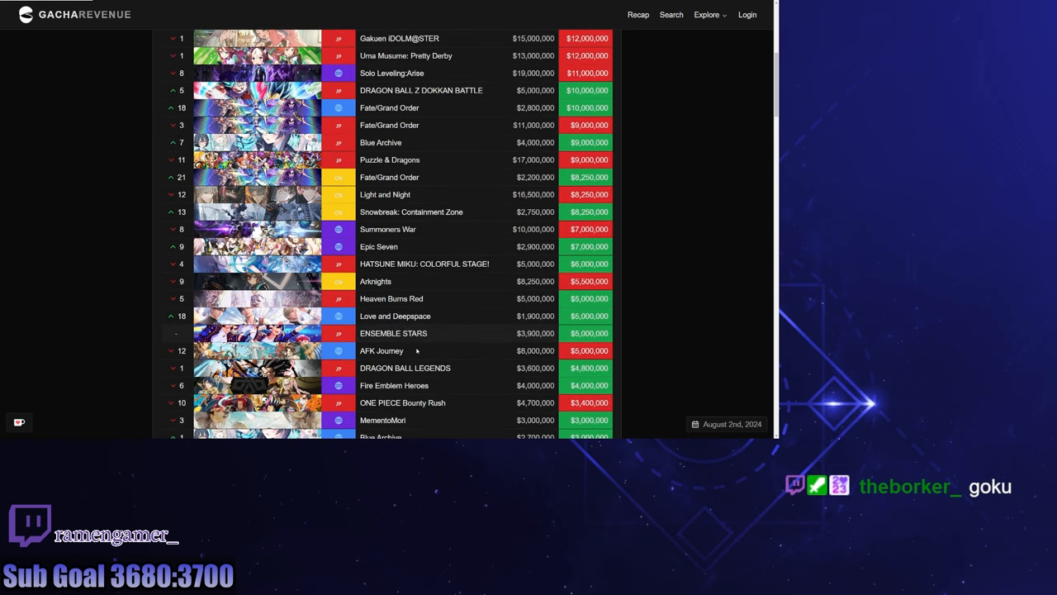
{"action": "scroll", "scroll_direction": "down", "scroll_amount": 3}
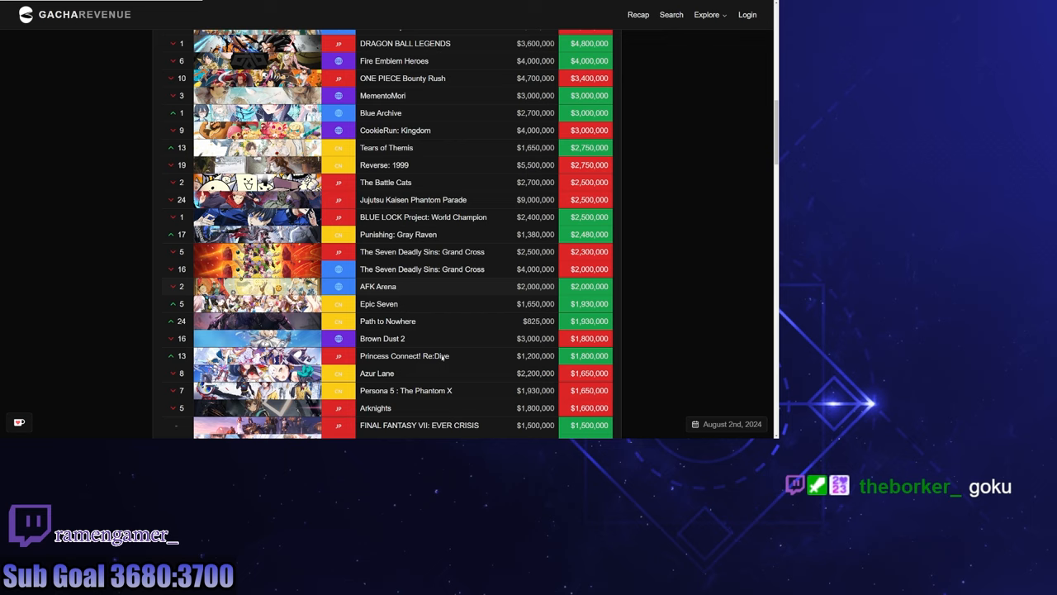
{"action": "scroll", "scroll_direction": "down", "scroll_amount": 3}
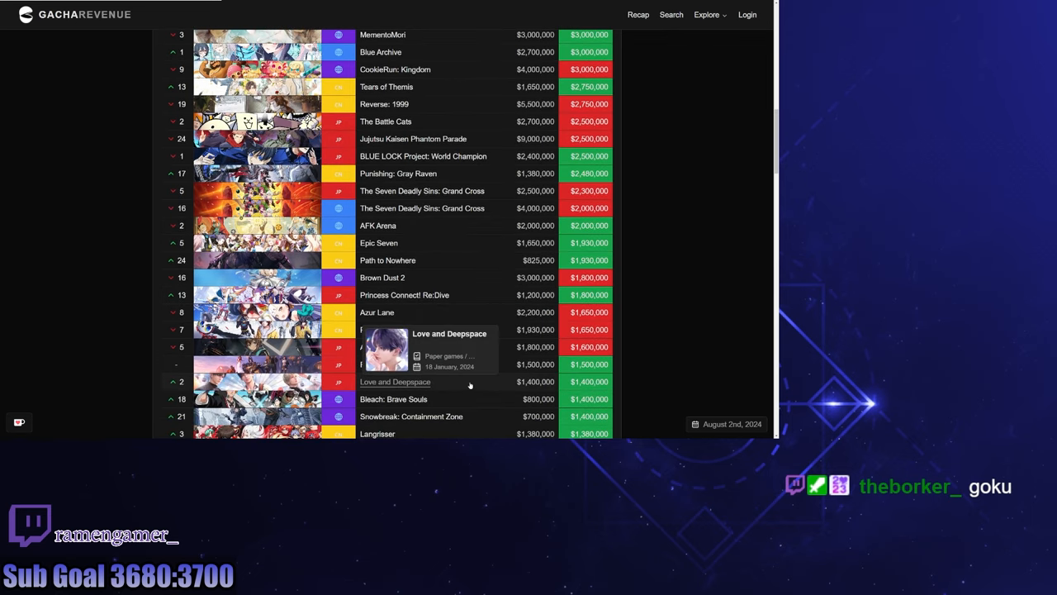
{"action": "scroll", "scroll_direction": "down", "scroll_amount": 3}
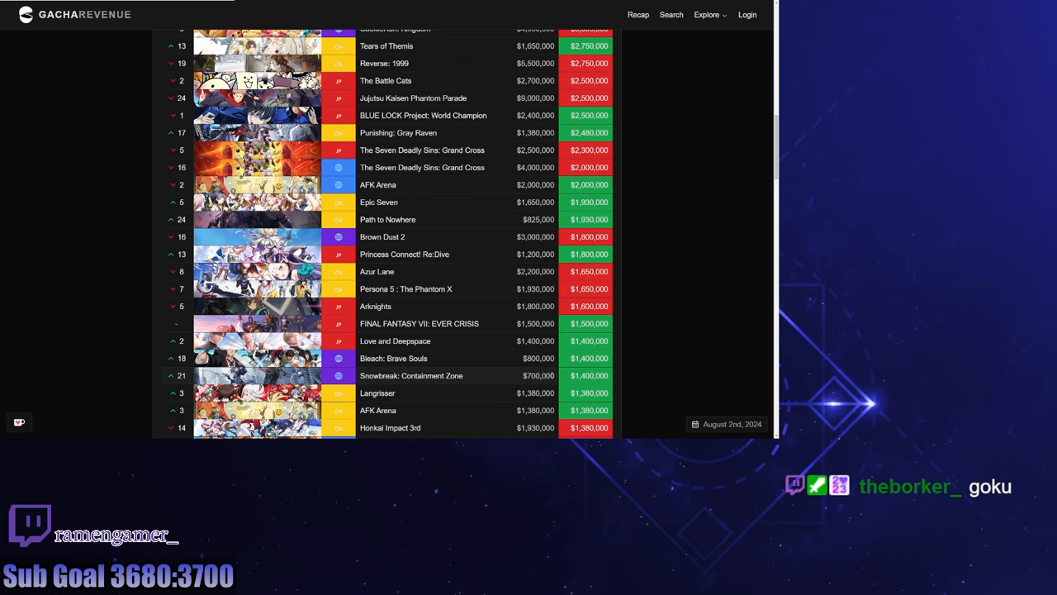
{"action": "mouse_move", "coordinate": [568, 381]}
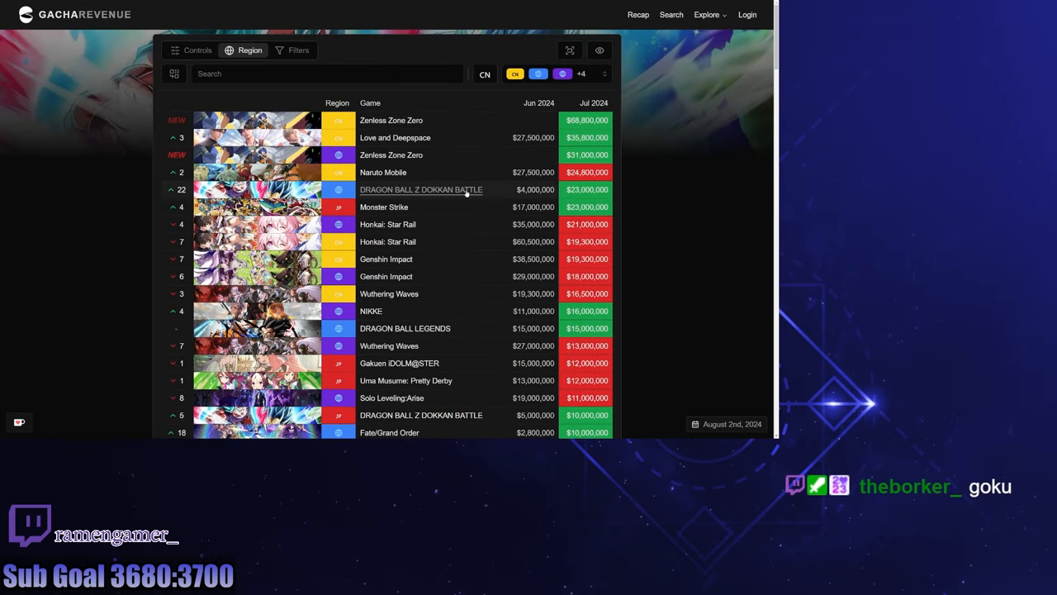
{"action": "mouse_move", "coordinate": [420, 189]}
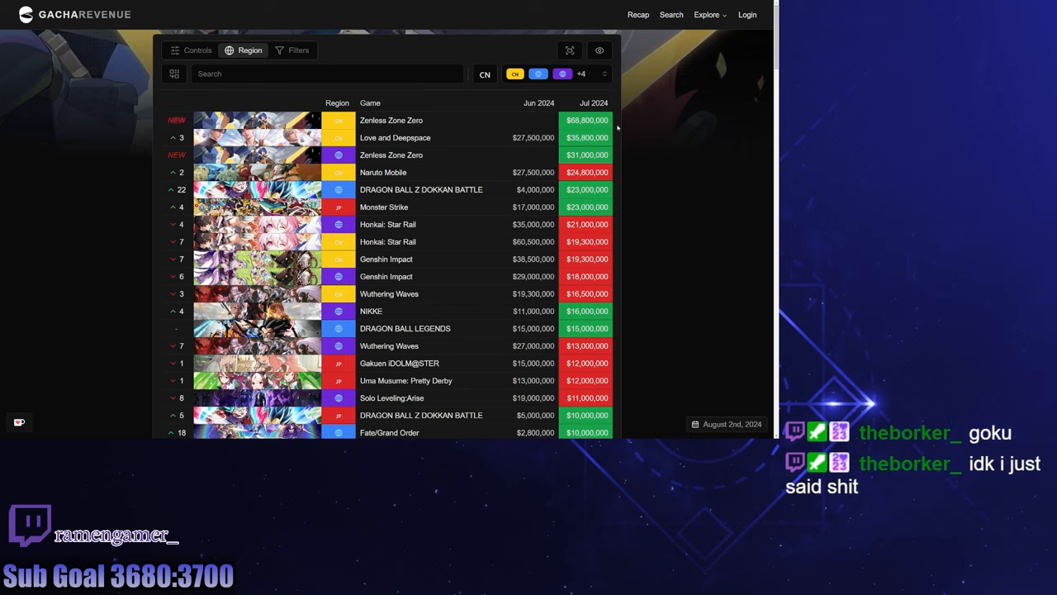
{"action": "mouse_move", "coordinate": [618, 128]}
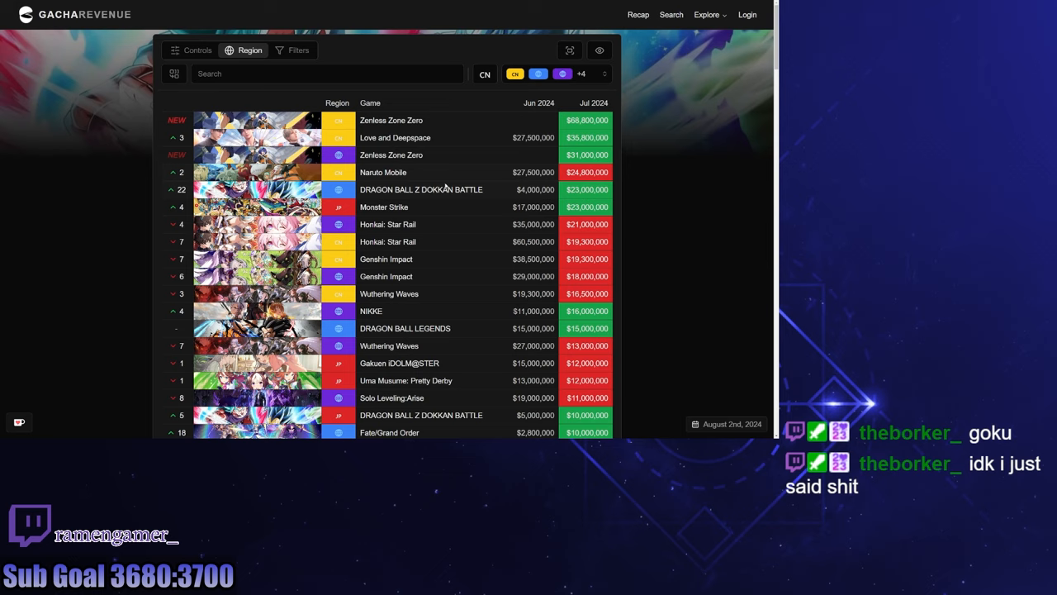
{"action": "mouse_move", "coordinate": [395, 137]}
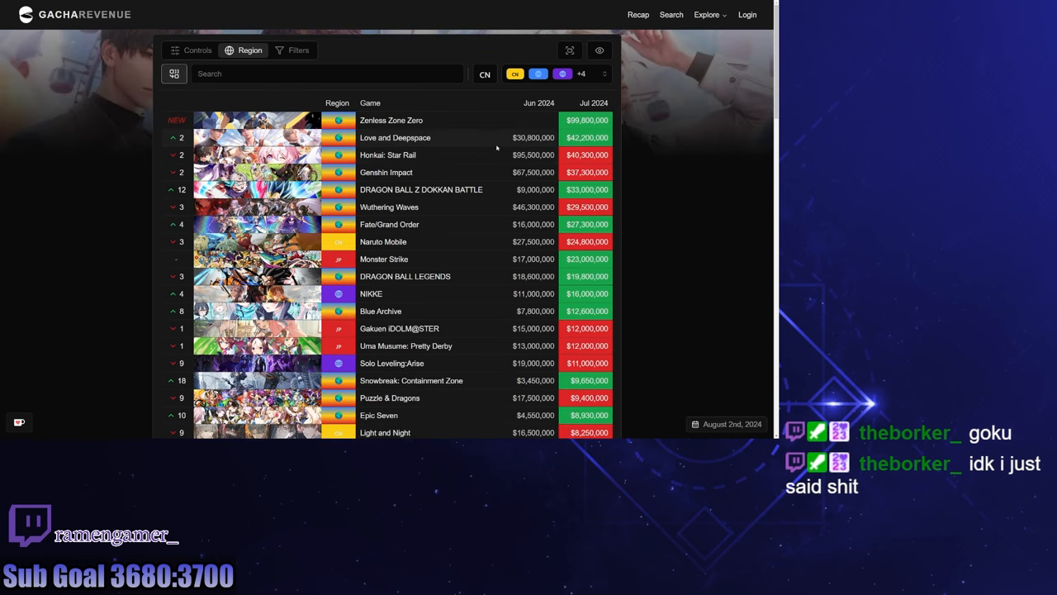
{"action": "mouse_move", "coordinate": [421, 189]}
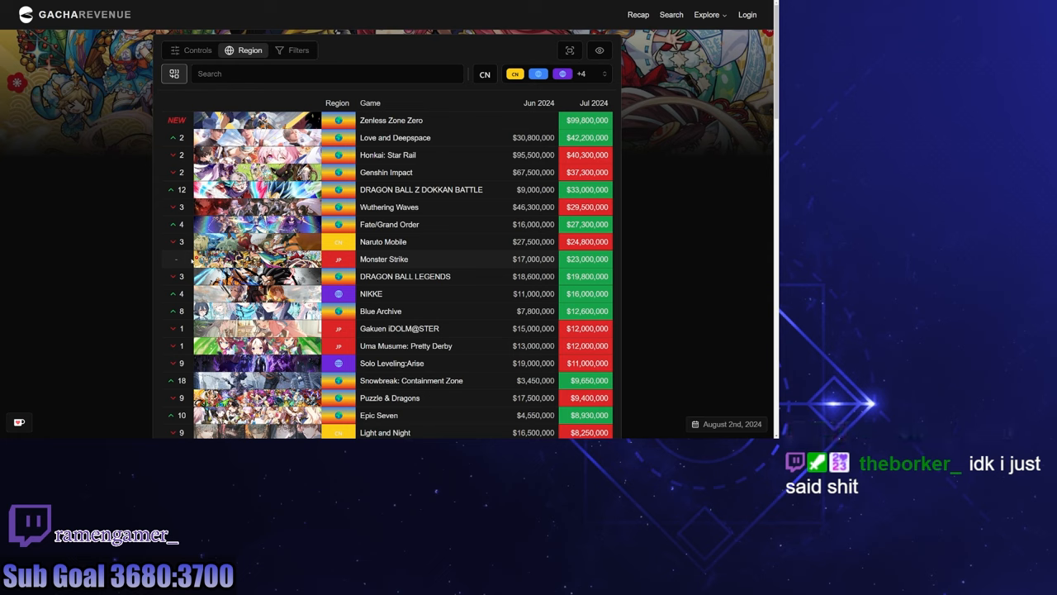
{"action": "mouse_move", "coordinate": [421, 188]}
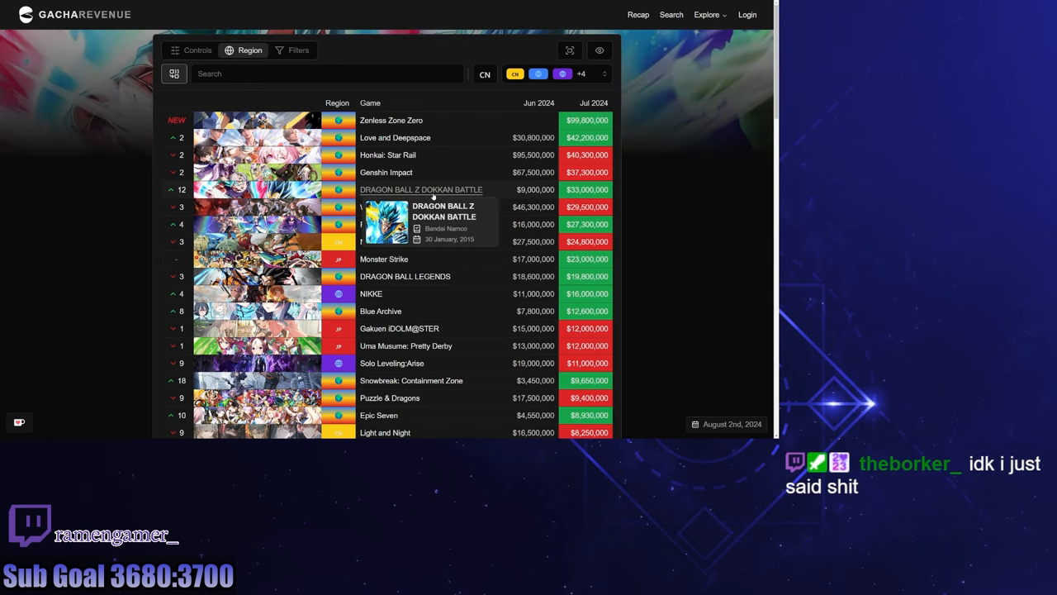